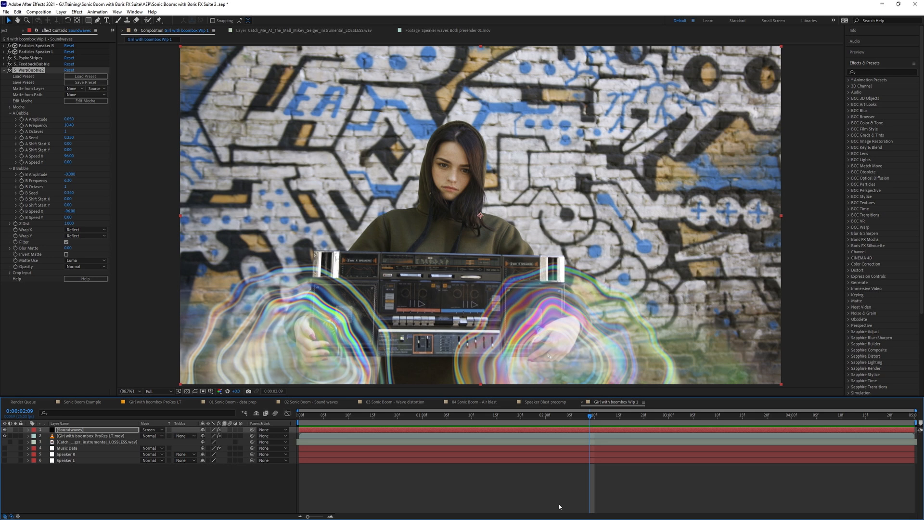
Twirl up the Soundwaves layer's feedback bubble settings after inspecting them.
click(3, 63)
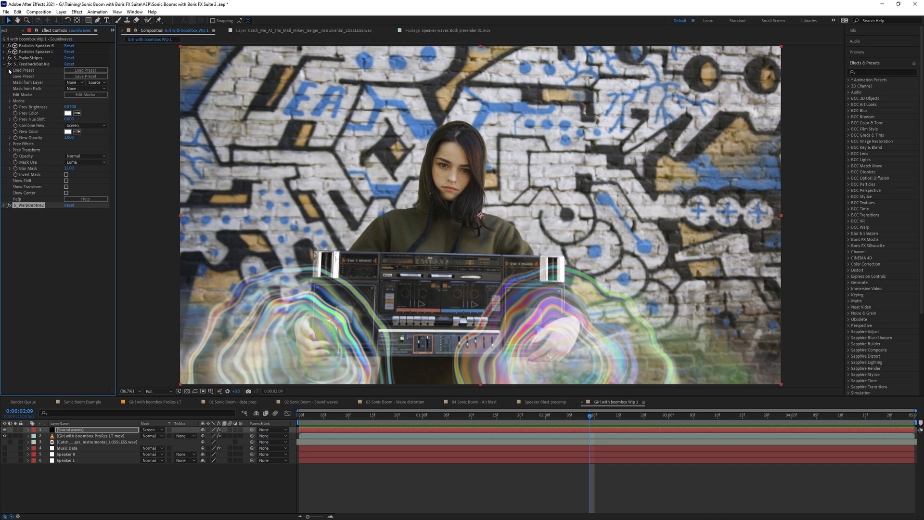
click(4, 63)
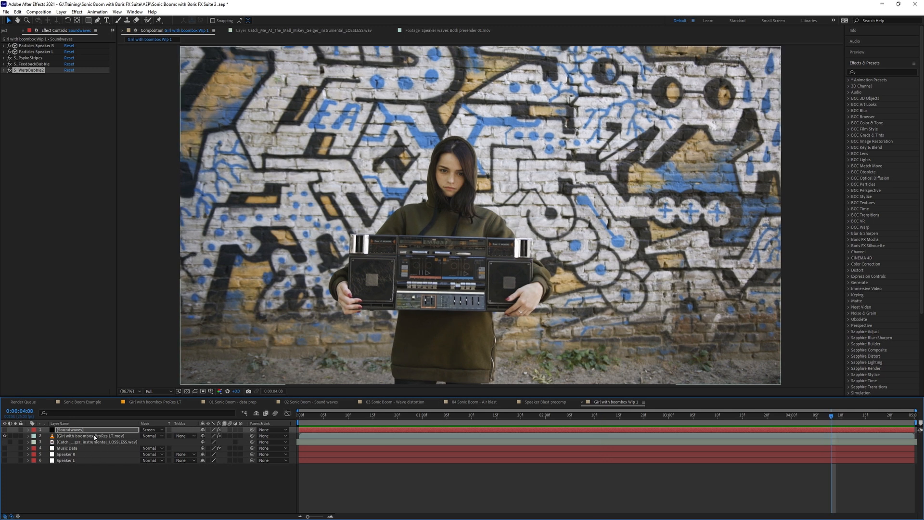
Select the boombox footage layer and browse the Sapphire Distort warps without keeping one.
click(91, 435)
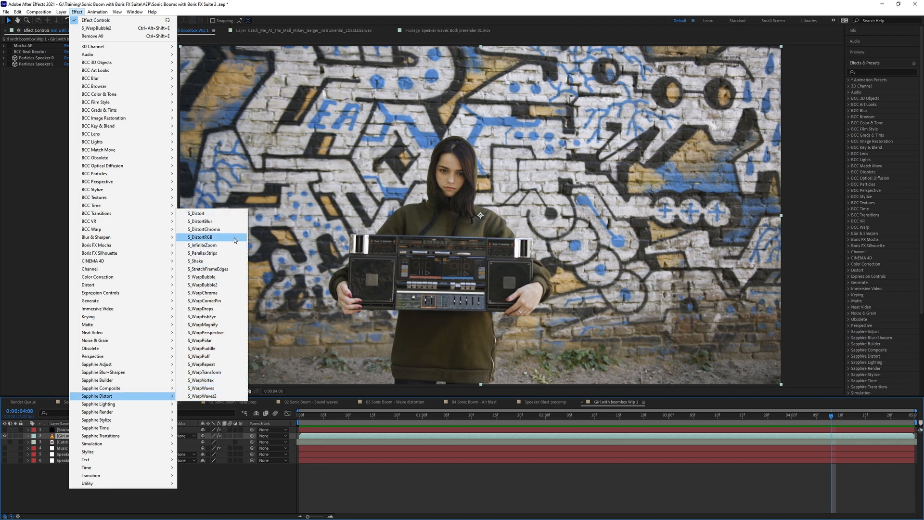
mouse_move(224, 395)
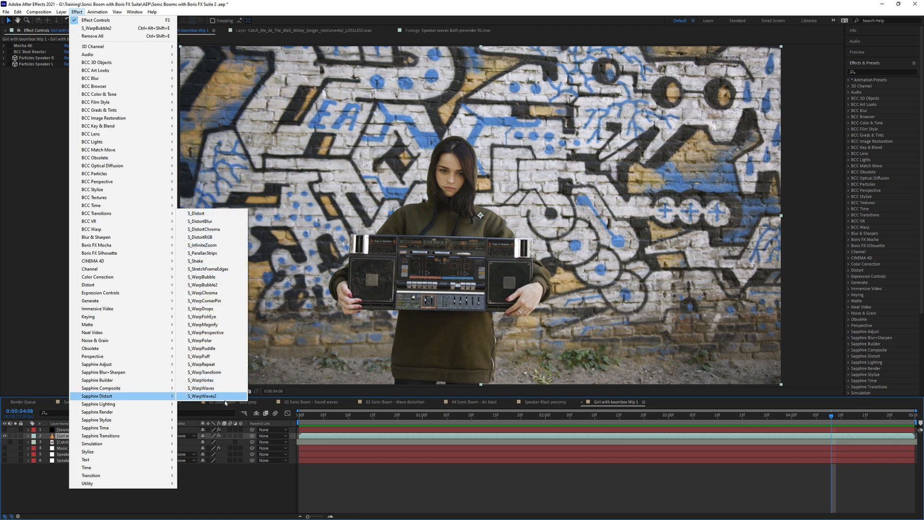
mouse_move(215, 388)
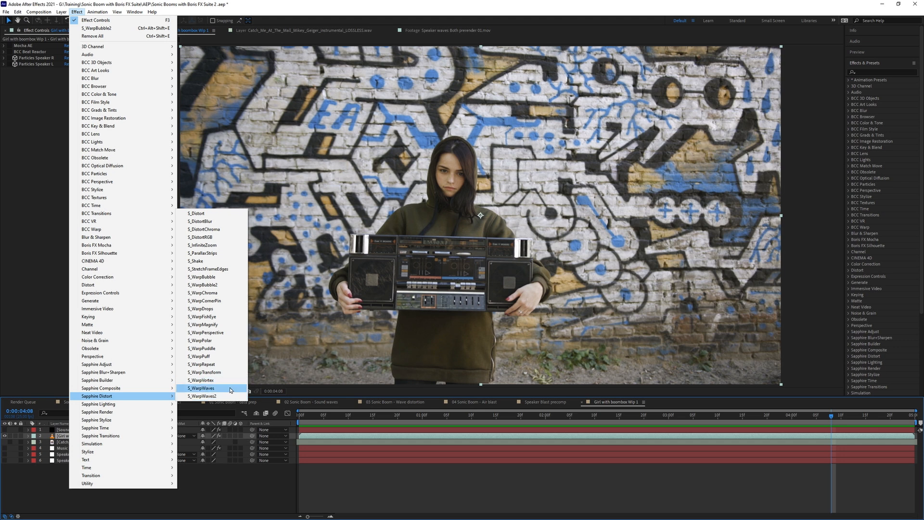
mouse_move(229, 382)
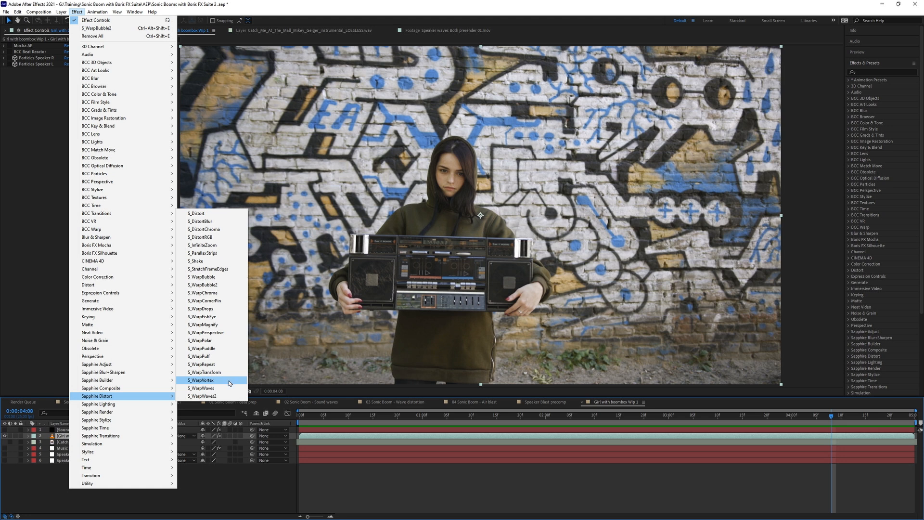
mouse_move(224, 388)
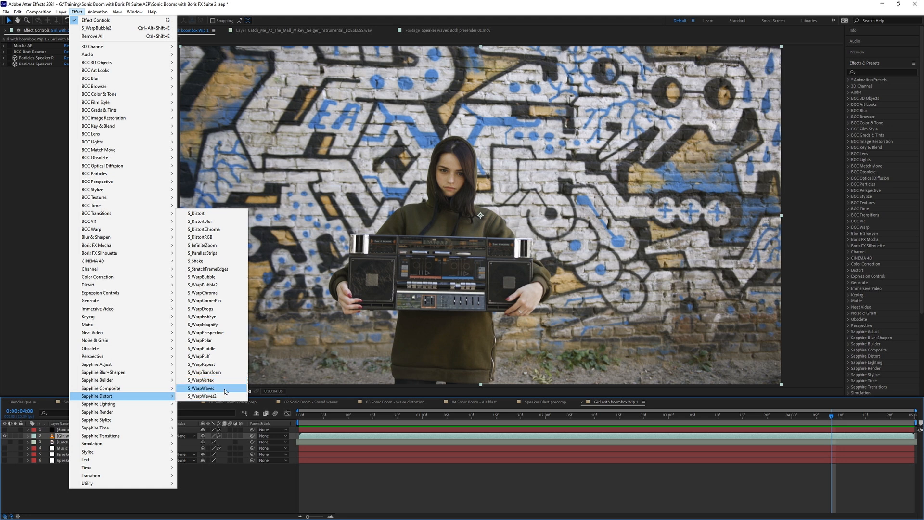
click(202, 395)
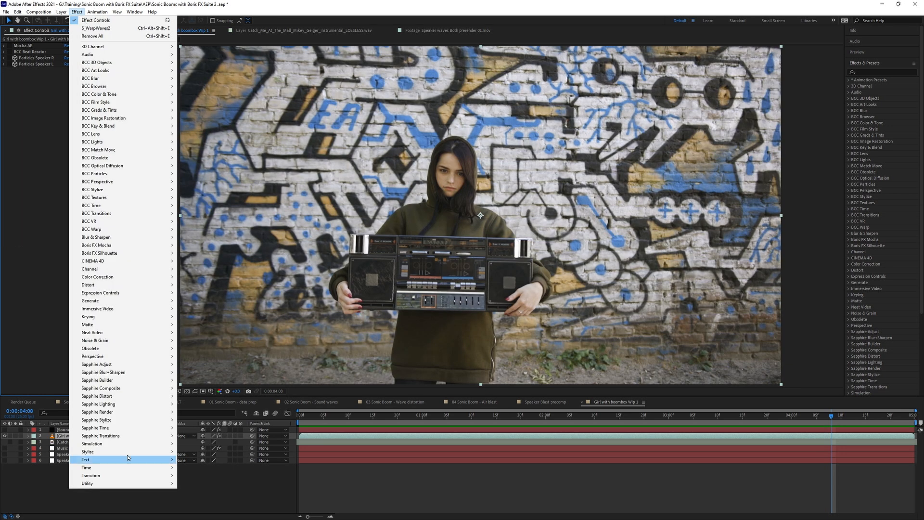
mouse_move(96, 396)
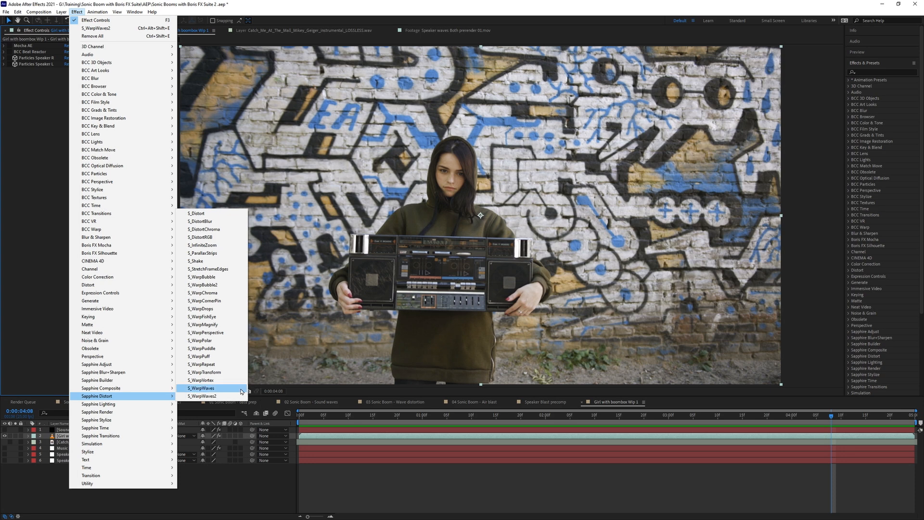
click(201, 387)
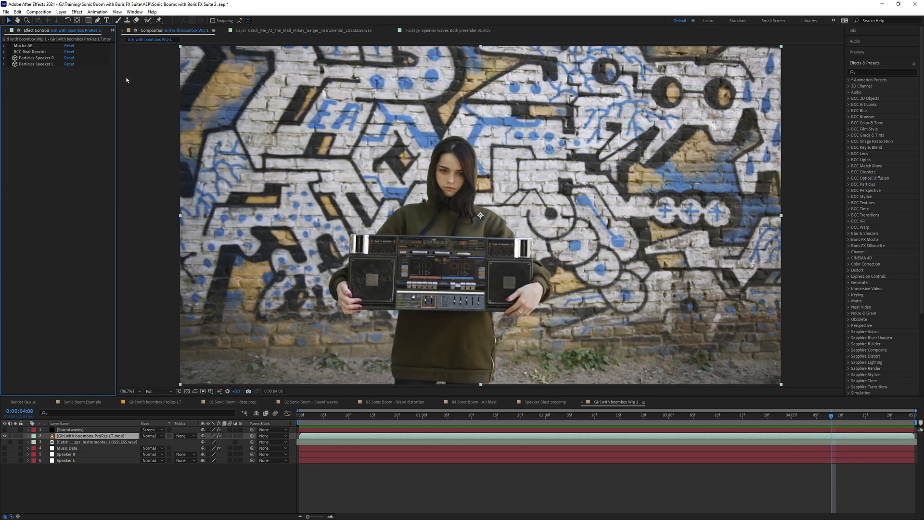
Apply S_WarpPuddle centred on the left speaker with a smaller radius and hide its radius guides.
click(77, 11)
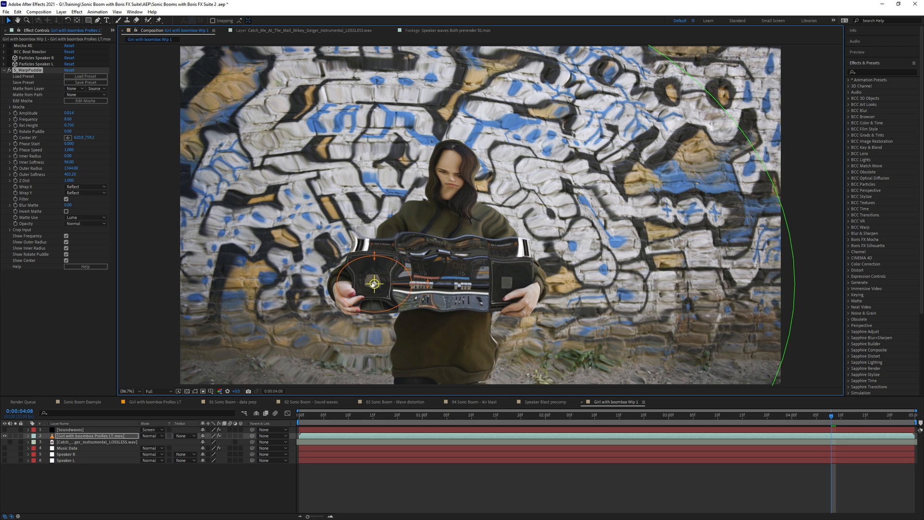
mouse_move(81, 165)
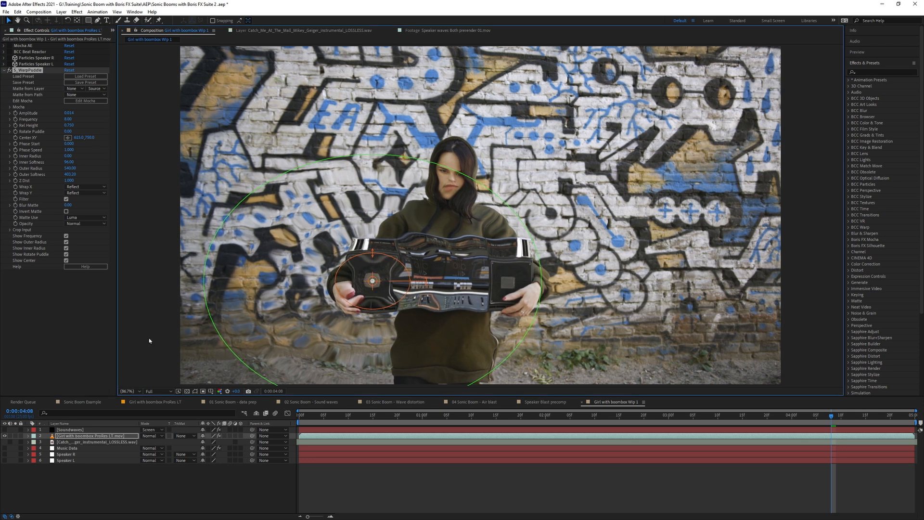
click(66, 249)
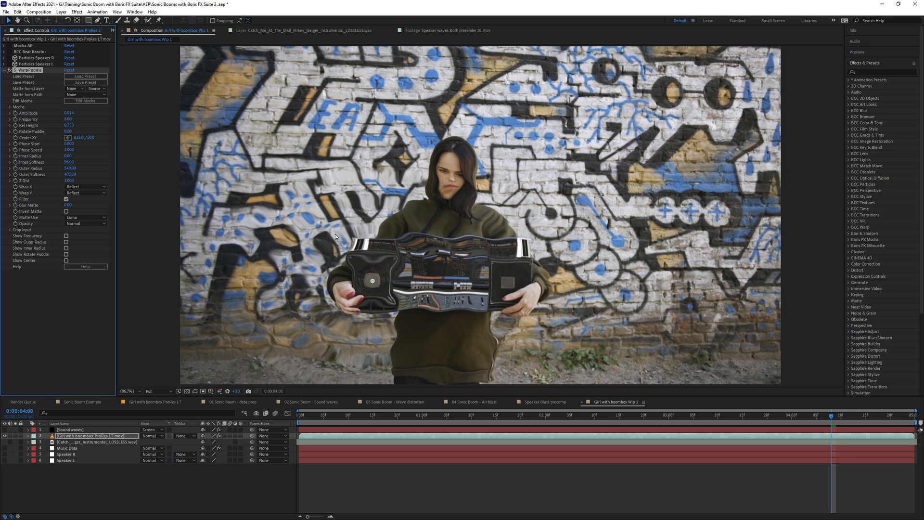
mouse_move(363, 266)
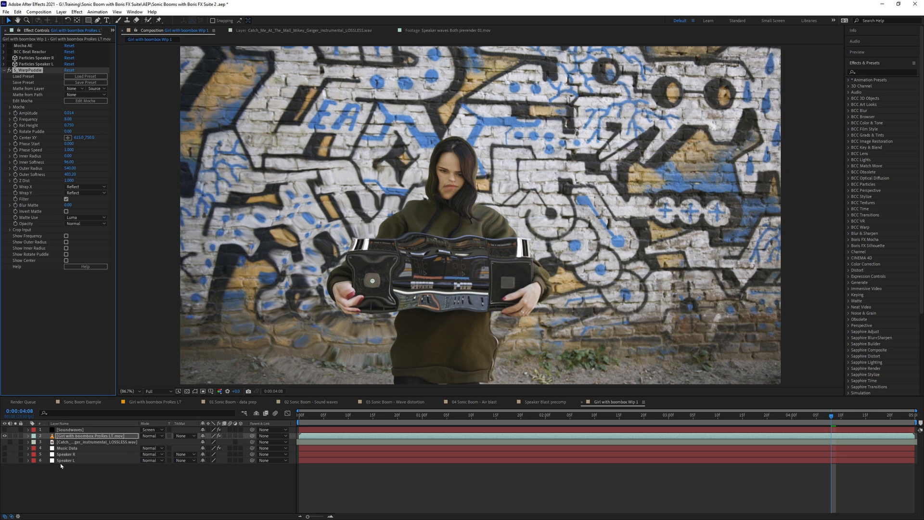
Reveal Speaker L's transform Position so Center XY can be pick-whipped to it.
click(66, 460)
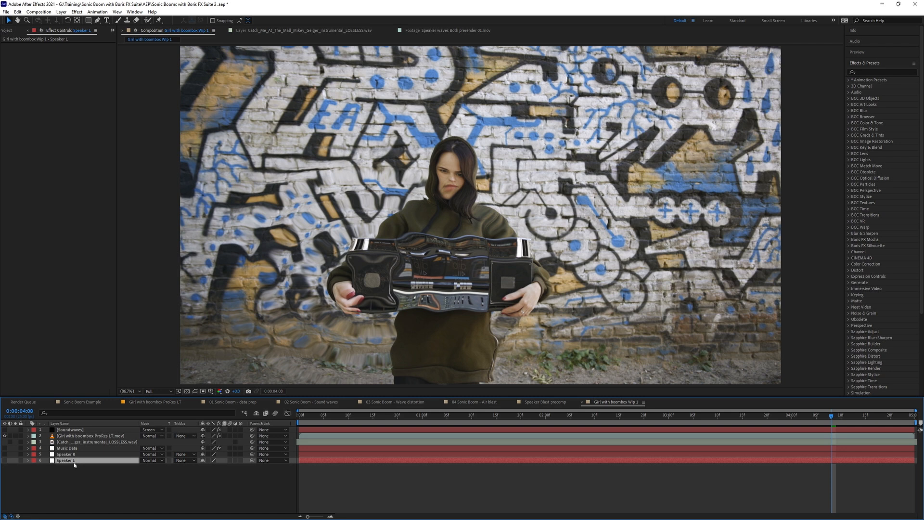
click(28, 460)
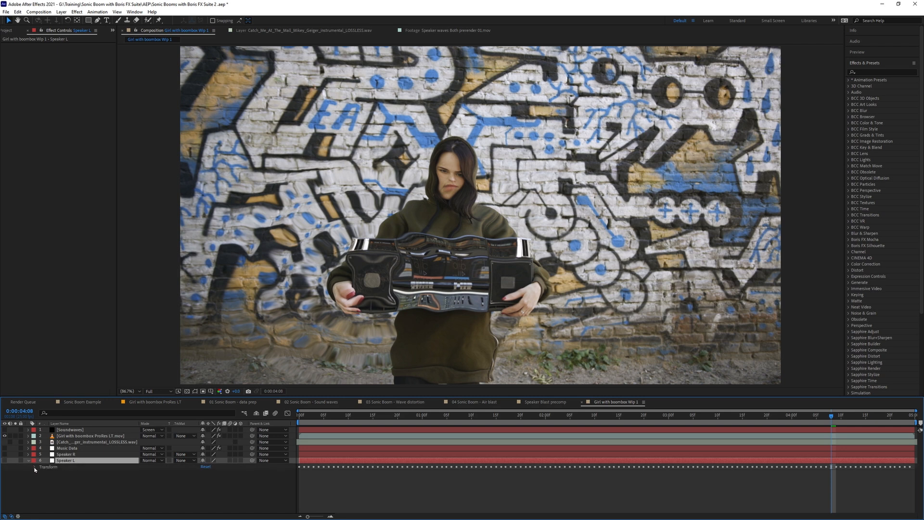
click(35, 465)
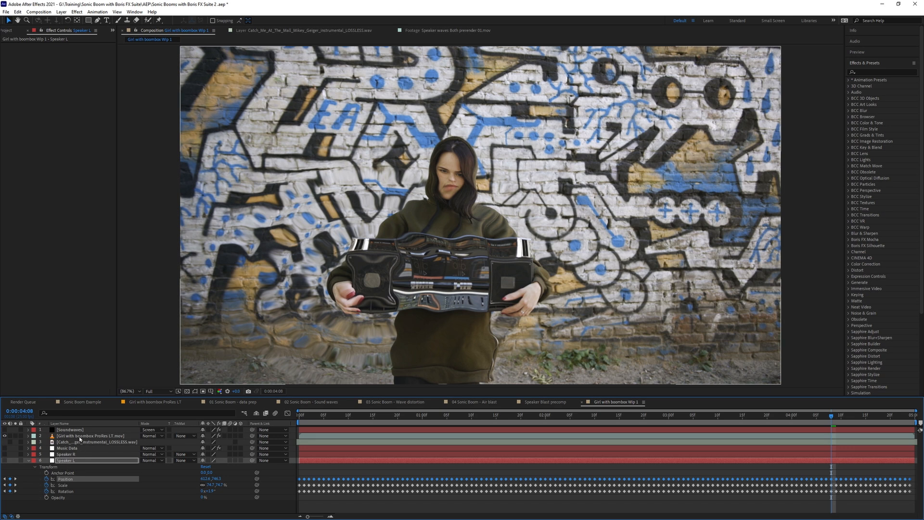
click(92, 434)
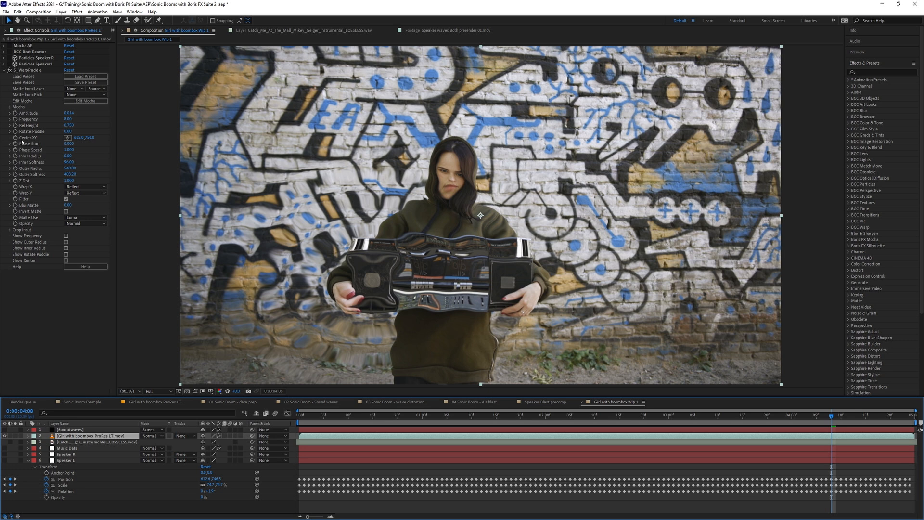
mouse_move(112, 221)
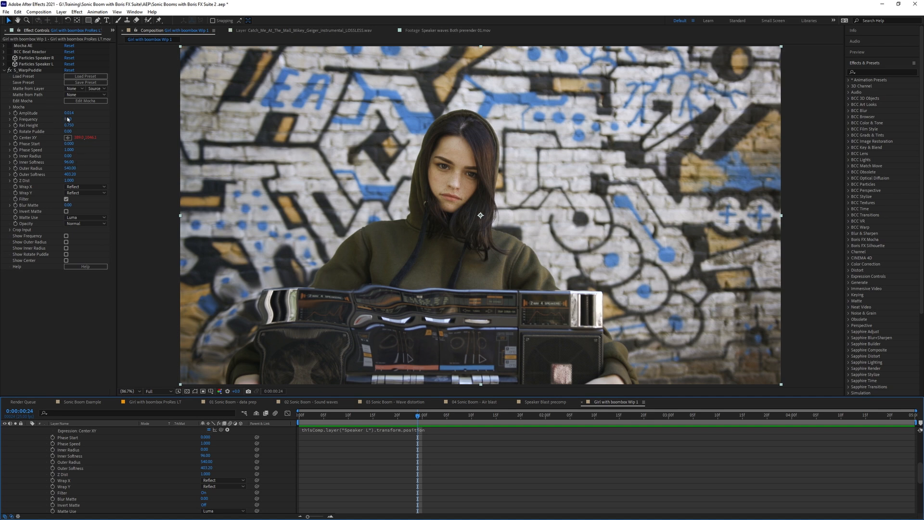
Set WarpPuddle Phase Speed to 4 and expose the Music Data slider control.
click(67, 118)
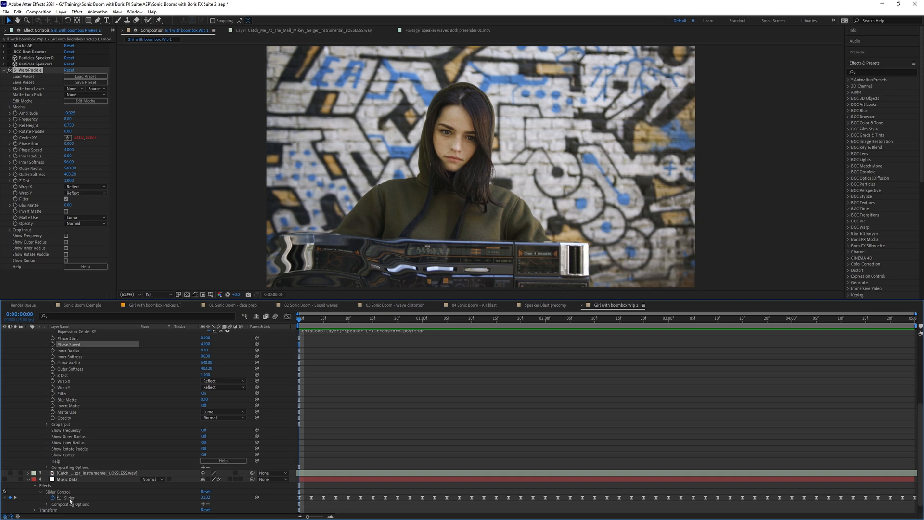
mouse_move(184, 497)
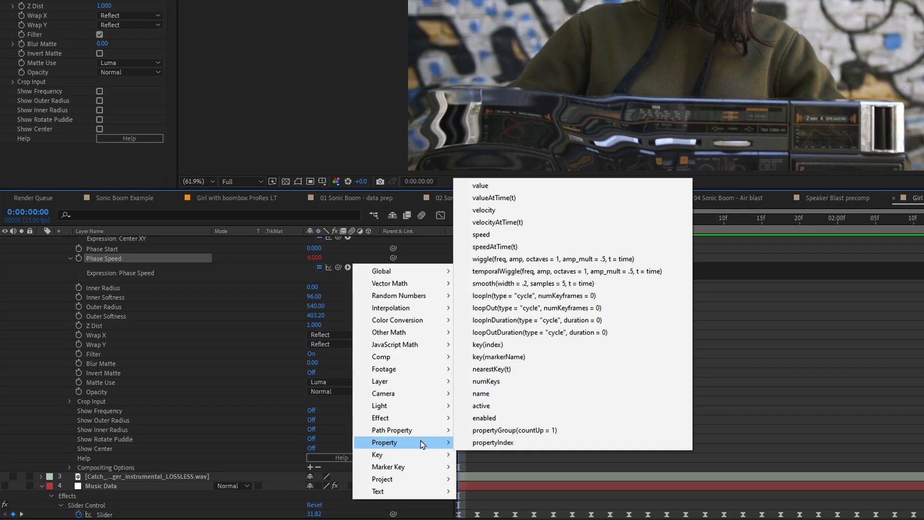
mouse_move(389, 283)
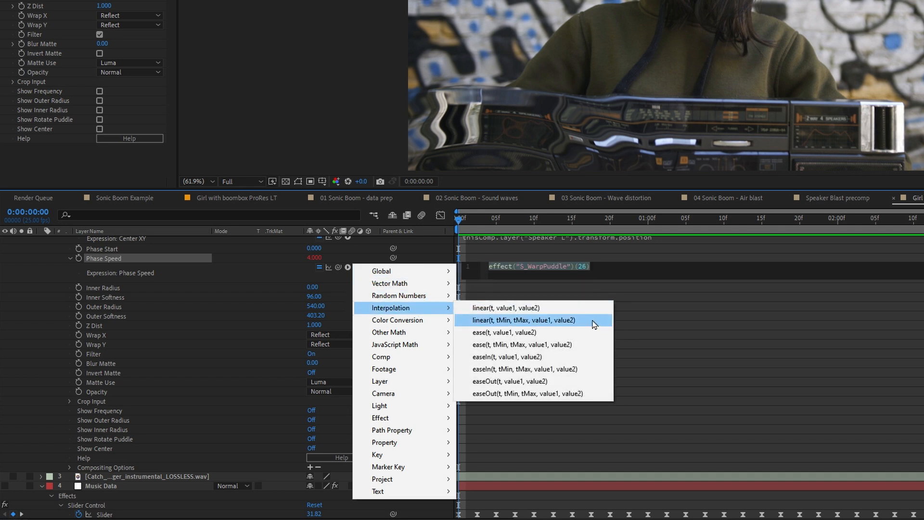
mouse_move(414, 313)
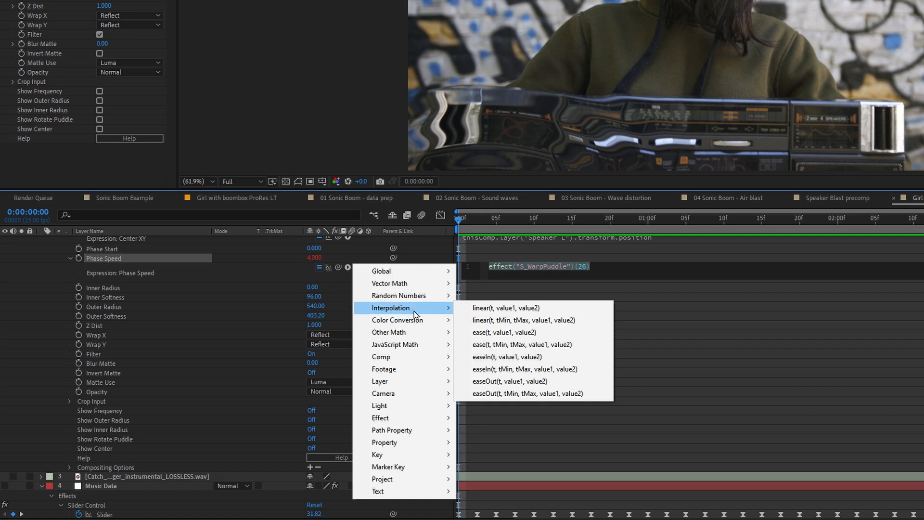
mouse_move(505, 308)
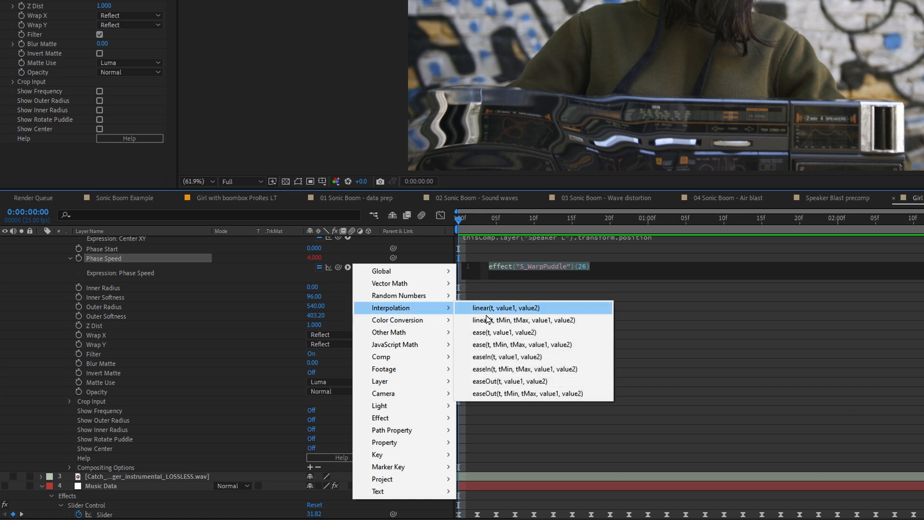
mouse_move(537, 320)
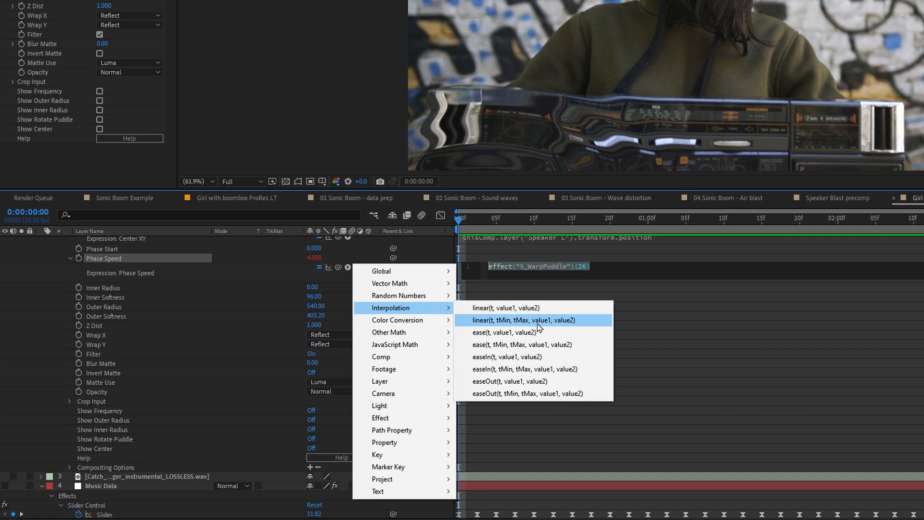
Write a linear() Phase Speed expression mapping the Music Data slider 0–100 onto 0–4.
click(521, 319)
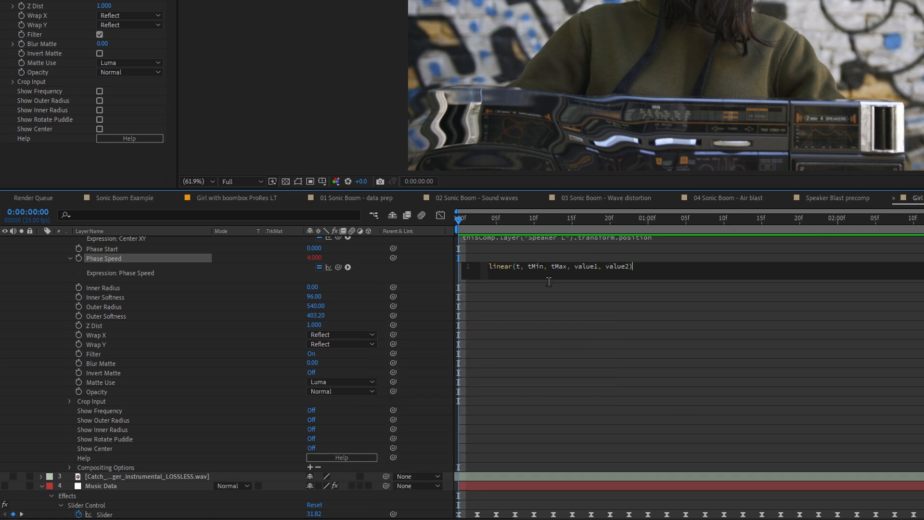
mouse_move(665, 280)
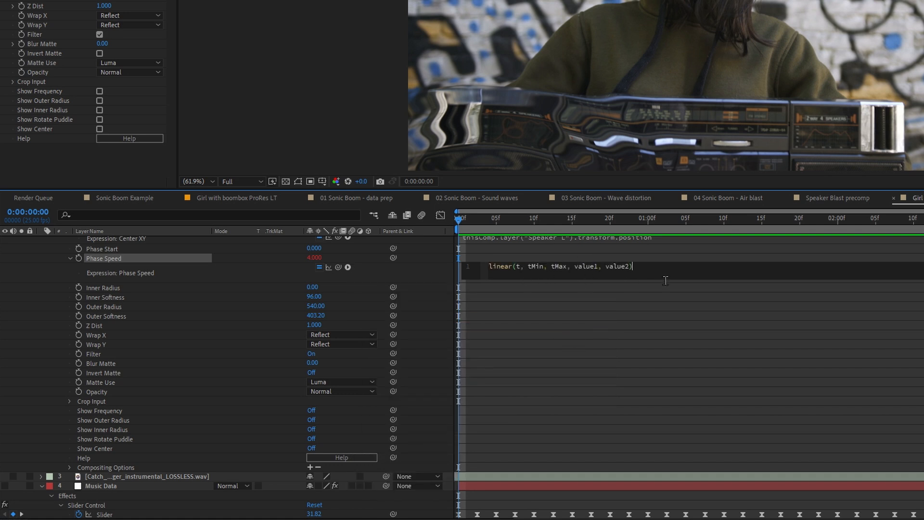
mouse_move(526, 277)
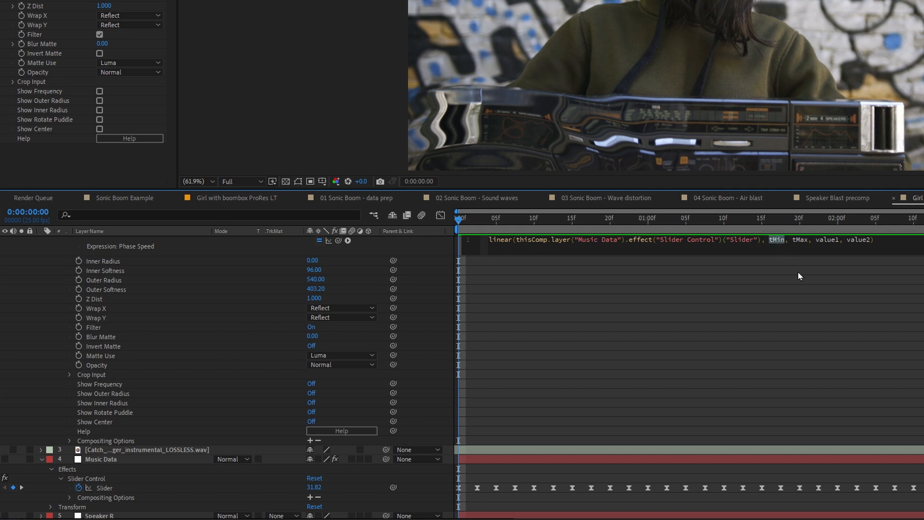
text(0)
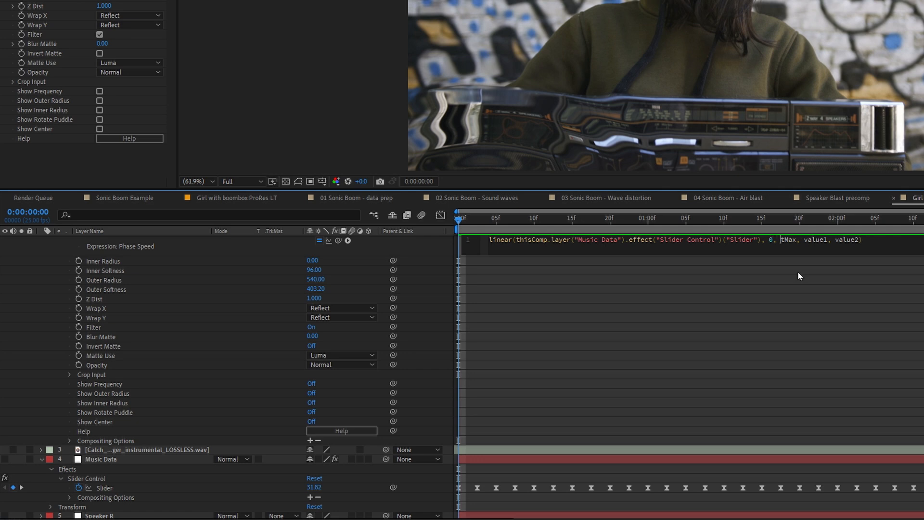
key(Backspace)
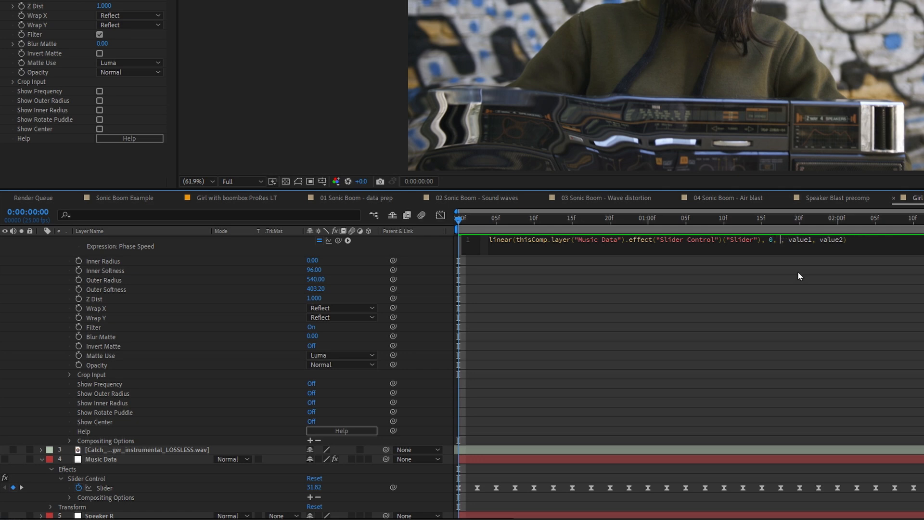
text(100)
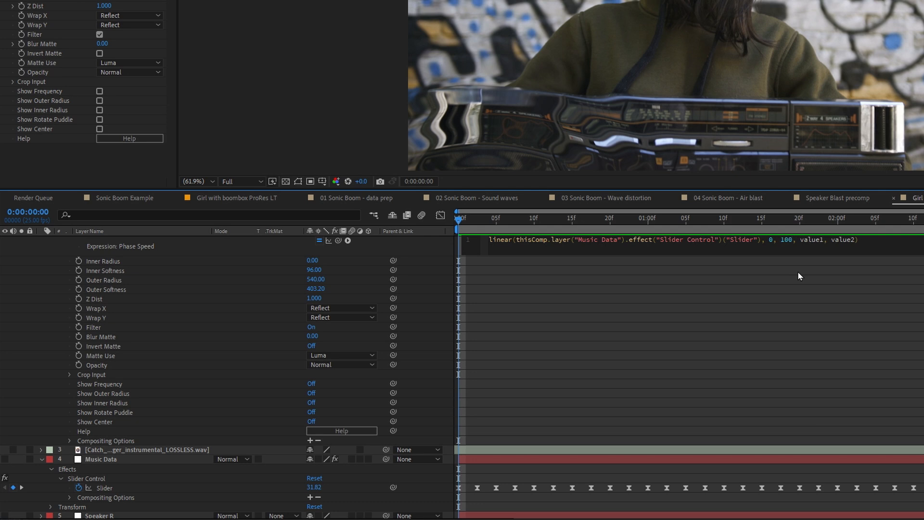
key(Backspace)
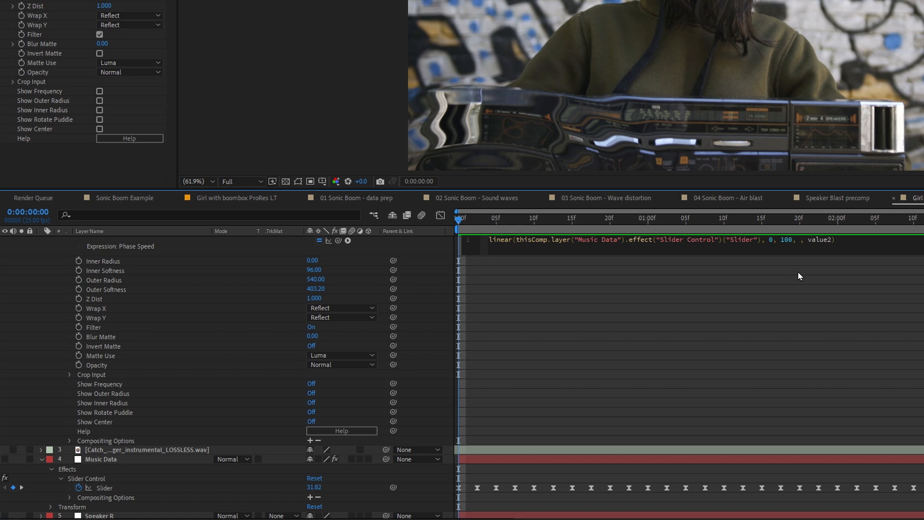
text(0)
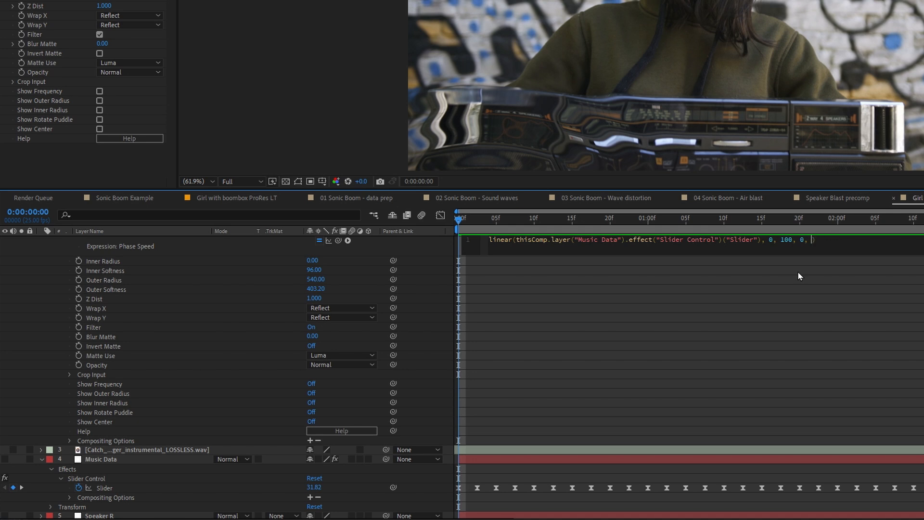
text(4)
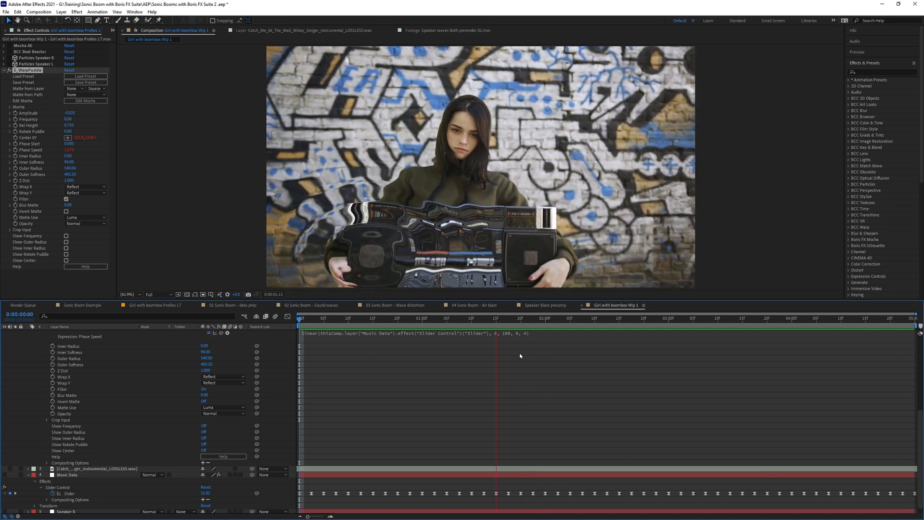
Swap the Phase Speed expression to ease() with outputs 4 and 10, then preview.
click(696, 317)
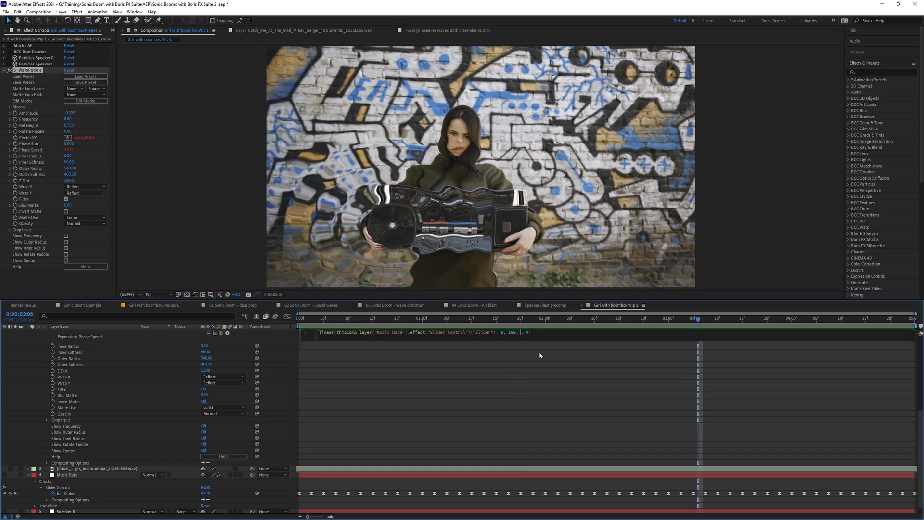
text(1)
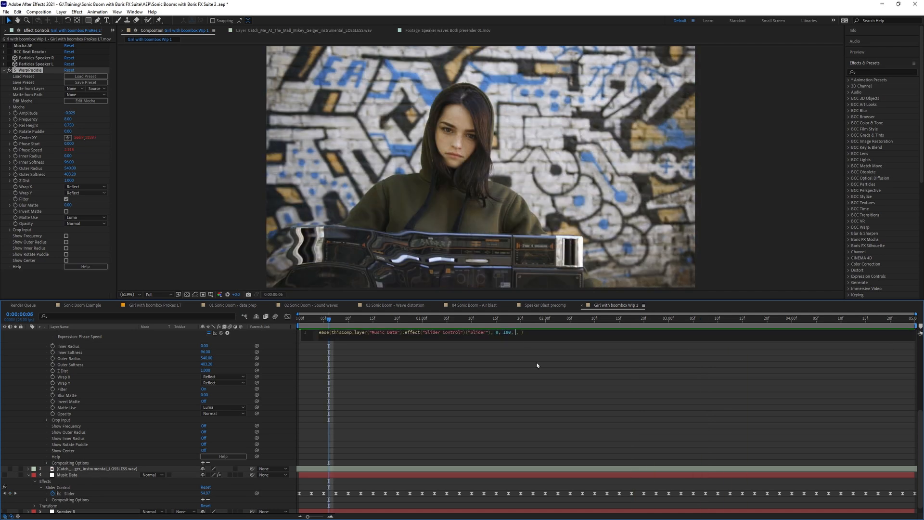
text(4,)
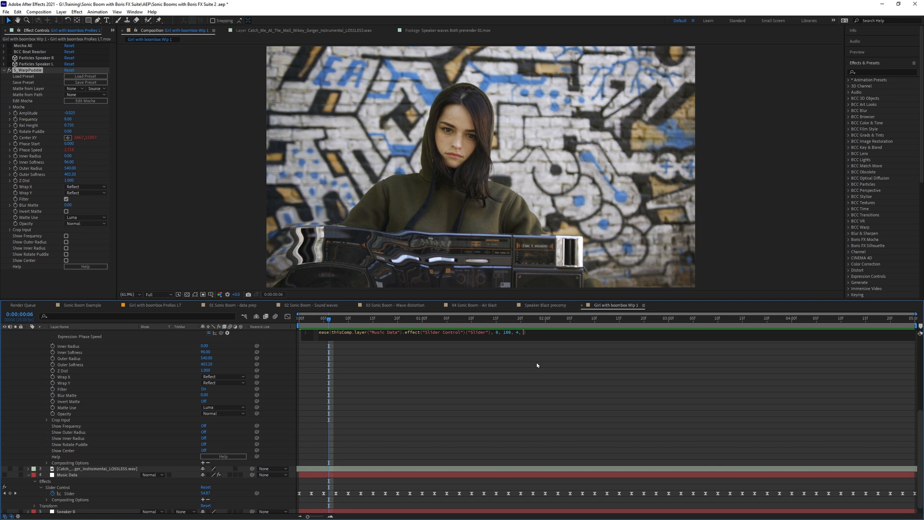
text(10)
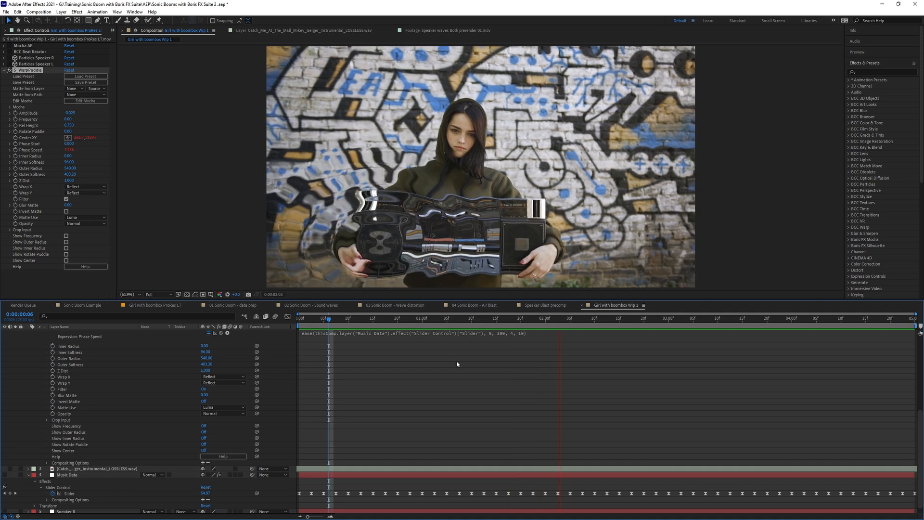
click(299, 318)
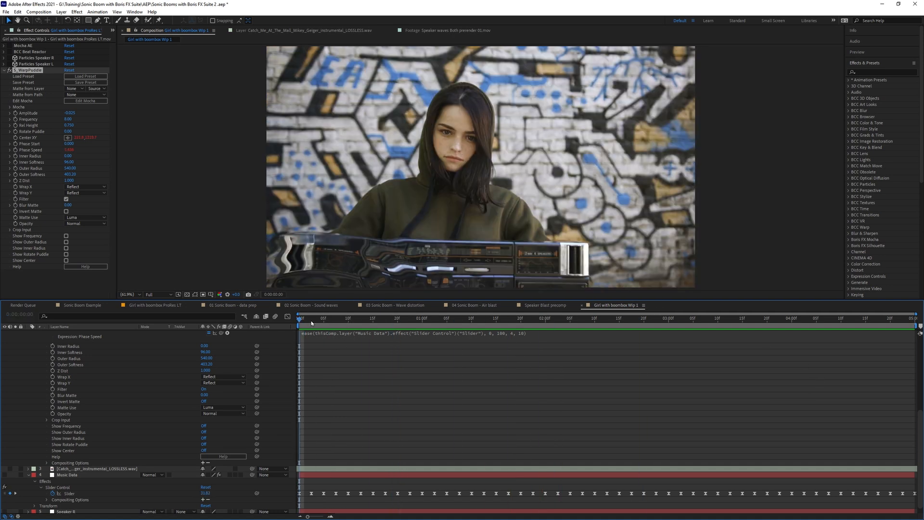
Twirl up the wave effect and Music Data, twirl down Speaker L's transform and scrub to check Scale.
click(659, 318)
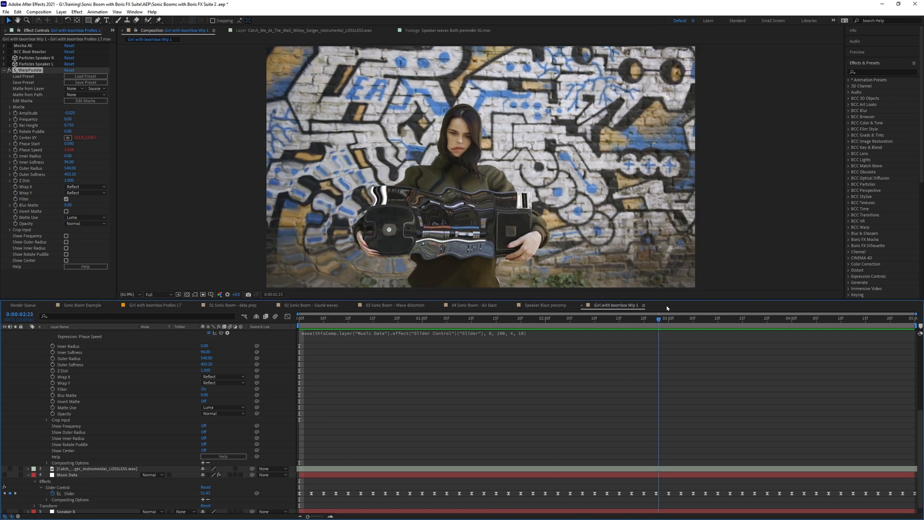
click(915, 318)
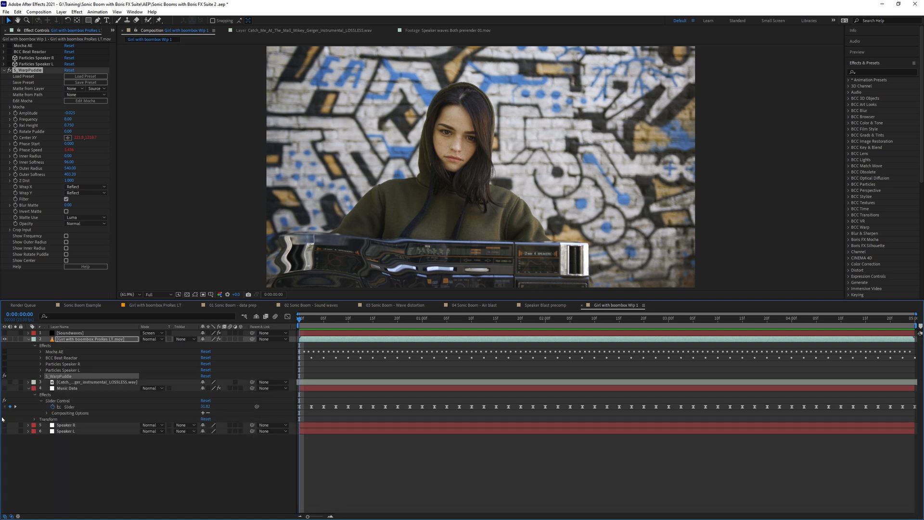
click(11, 388)
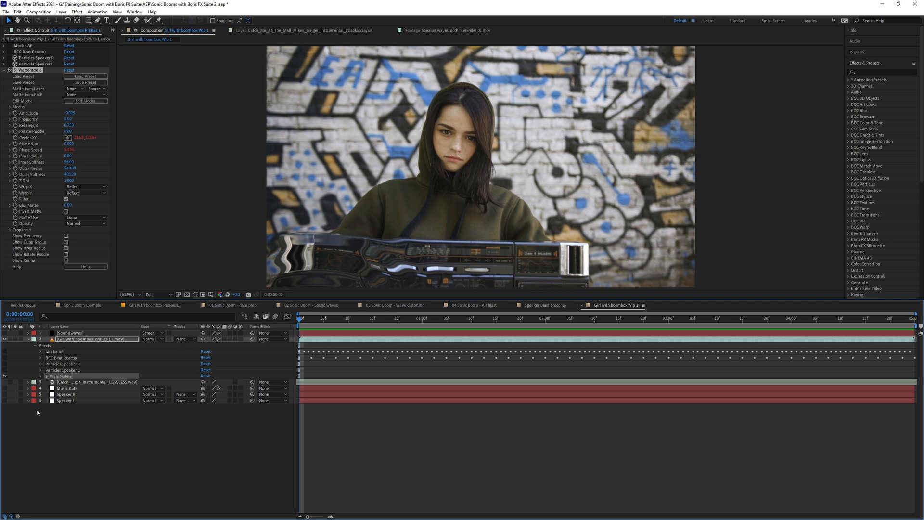
click(31, 401)
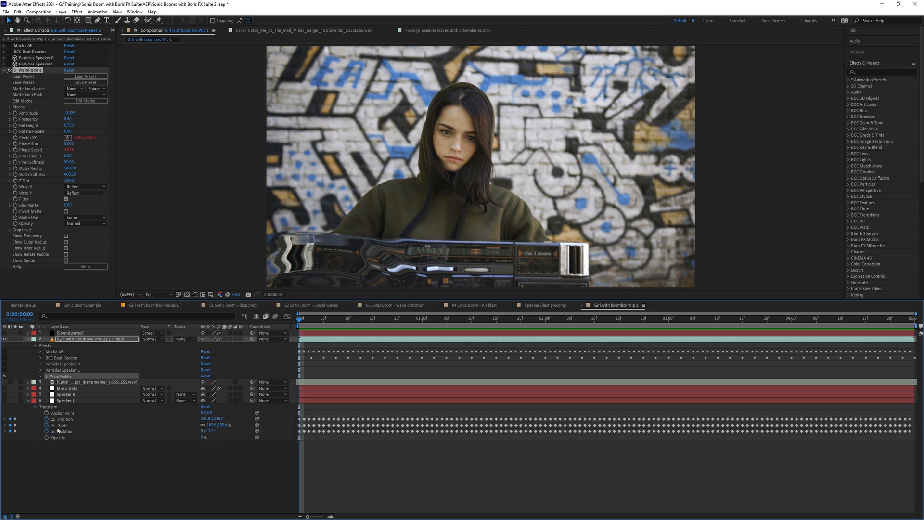
mouse_move(67, 428)
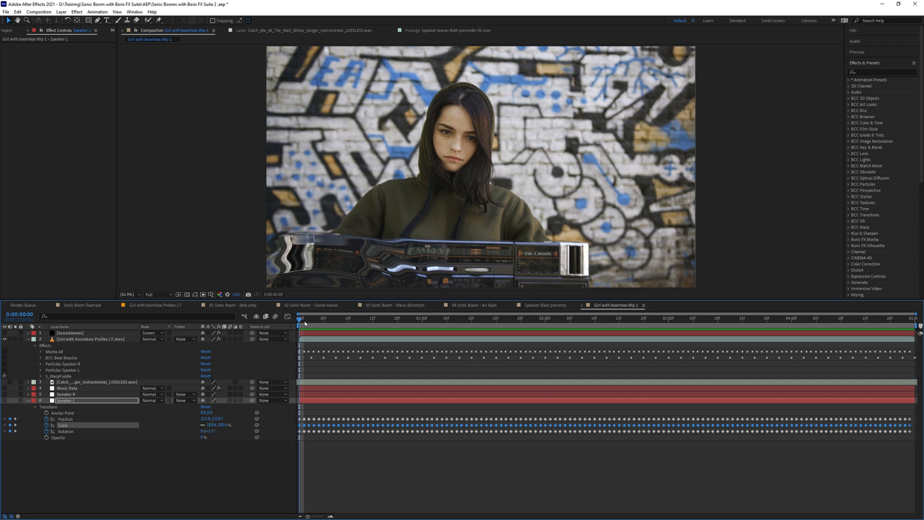
click(580, 319)
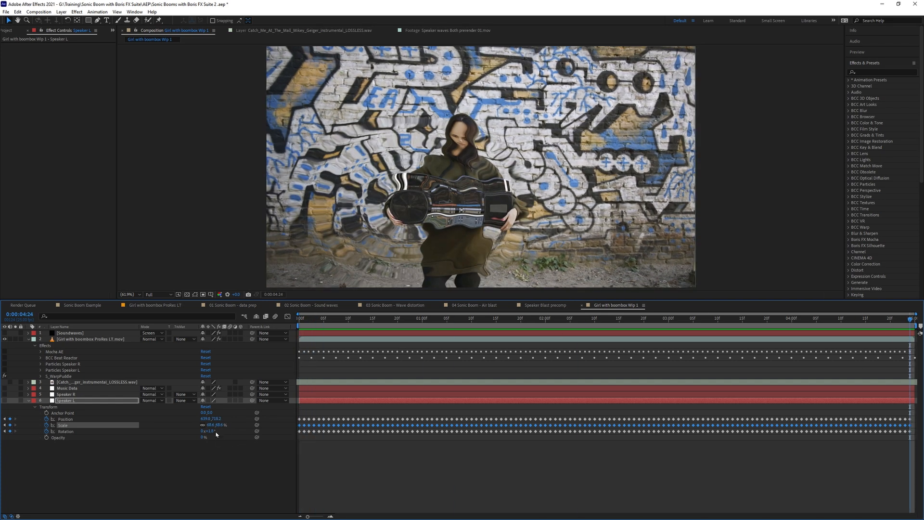
click(298, 318)
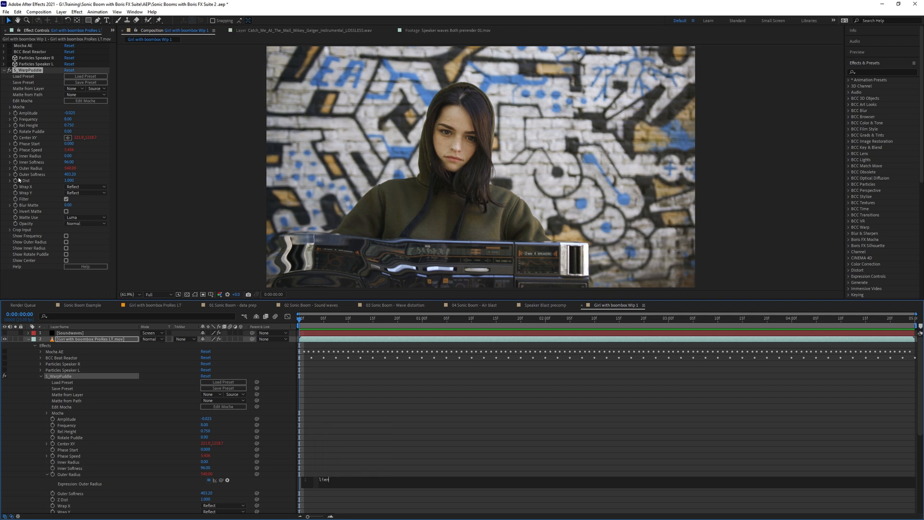
Give Outer Radius a linear() expression on Speaker L Scale[0] mapping 68–104 to 540–1080, then preview.
text(linear())
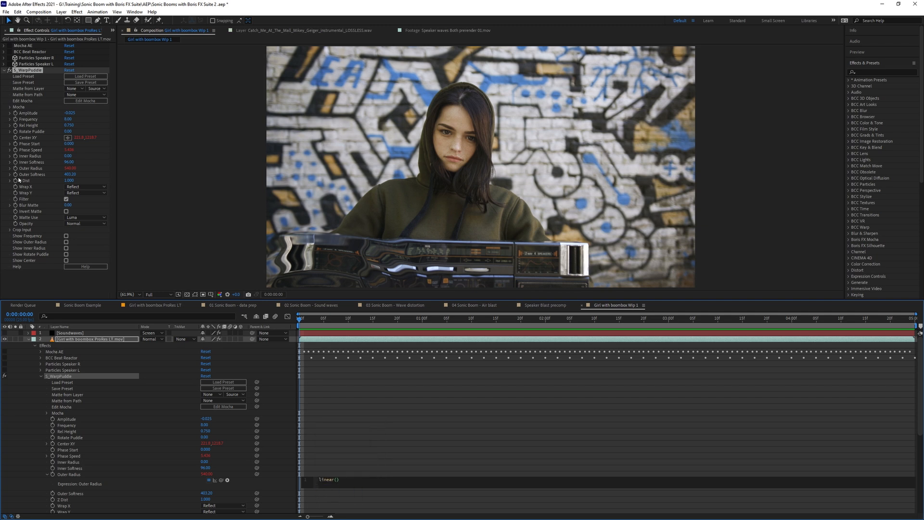
mouse_move(208, 481)
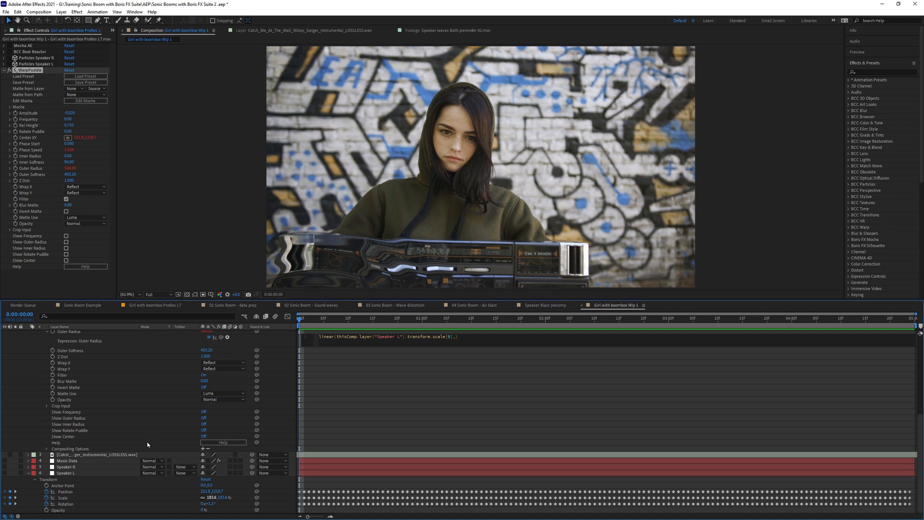
click(428, 464)
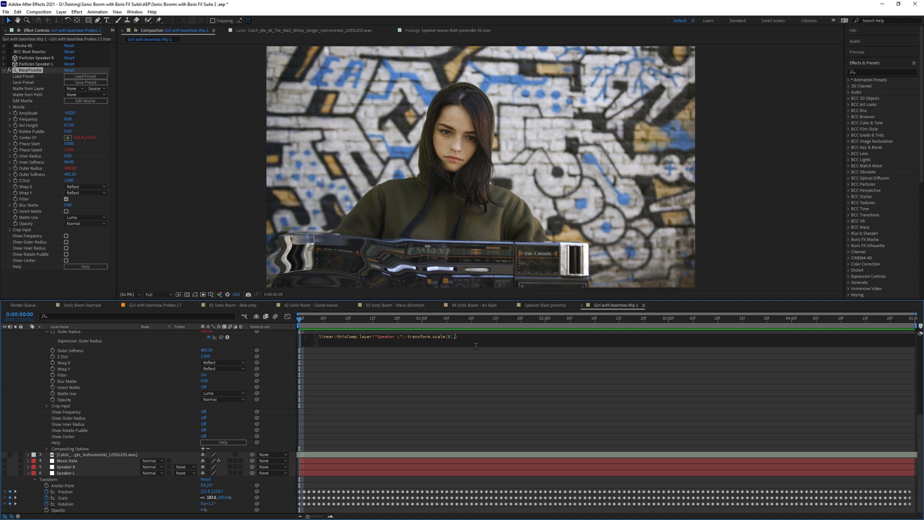
text(,68,184,)
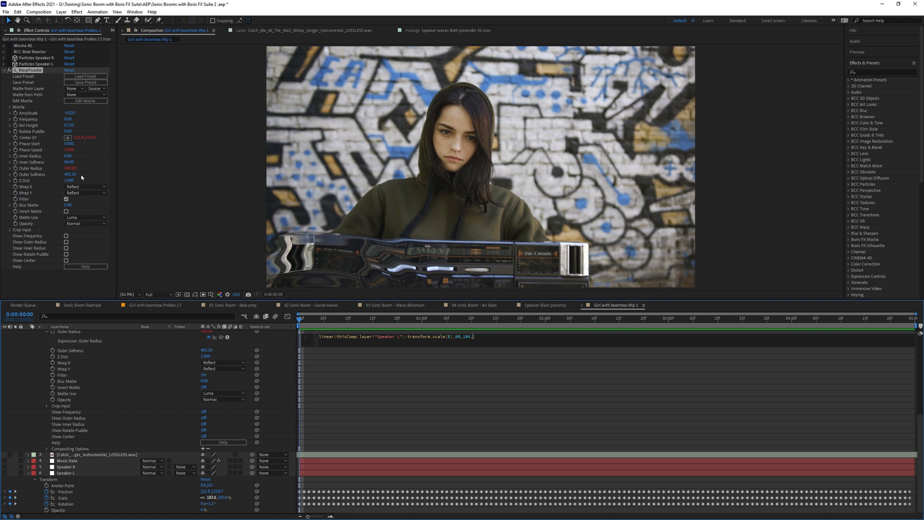
mouse_move(258, 330)
text(540,)
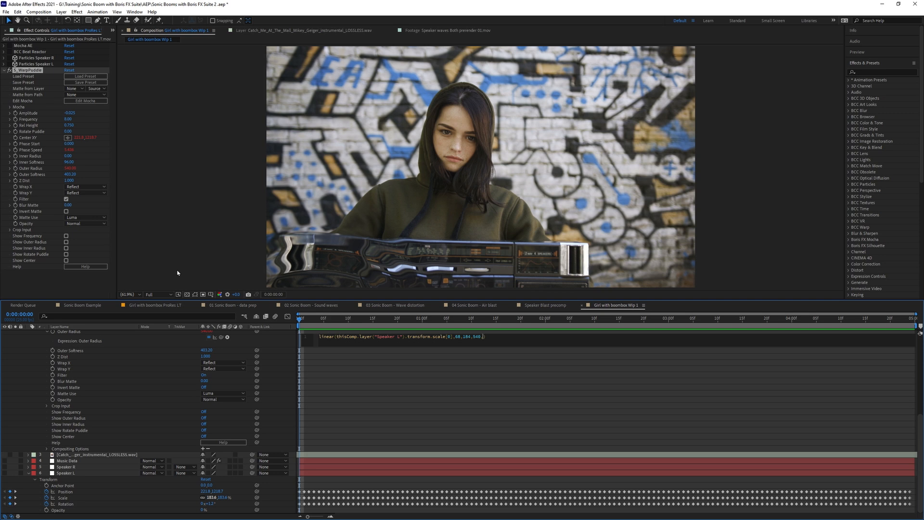
text(1080)
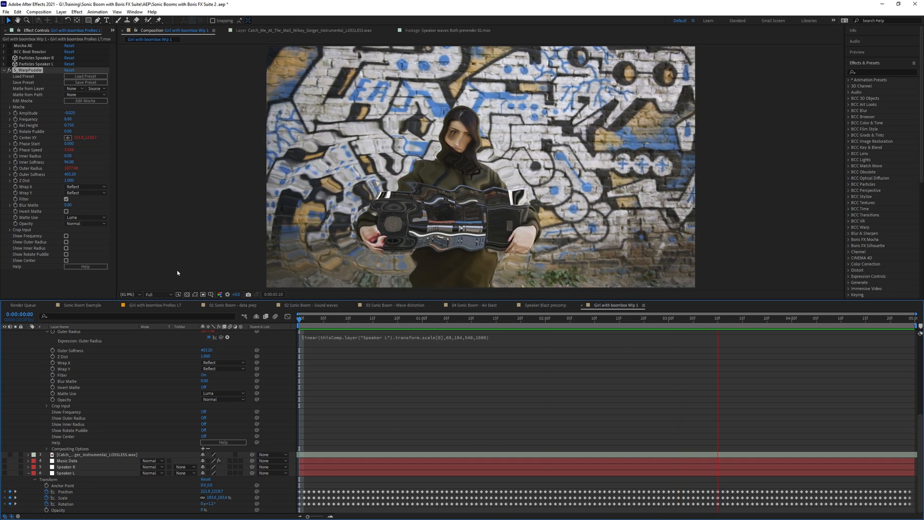
click(776, 318)
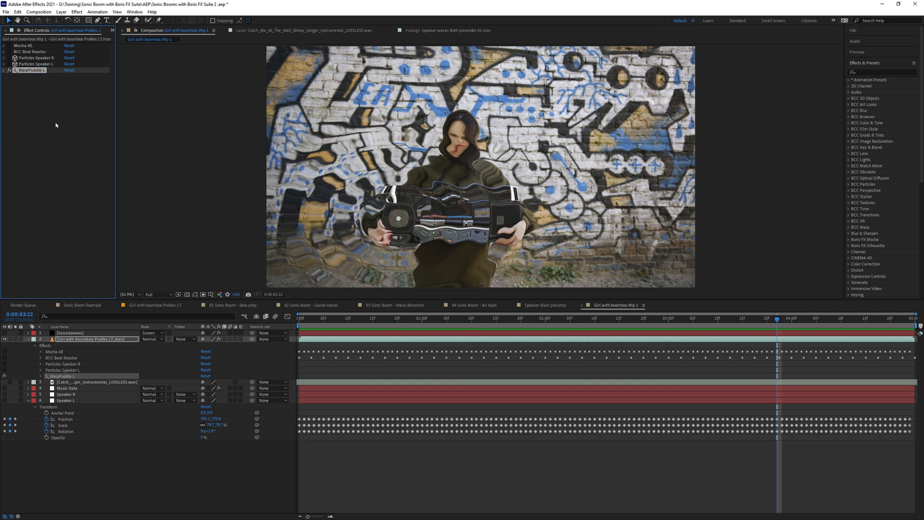
mouse_move(56, 126)
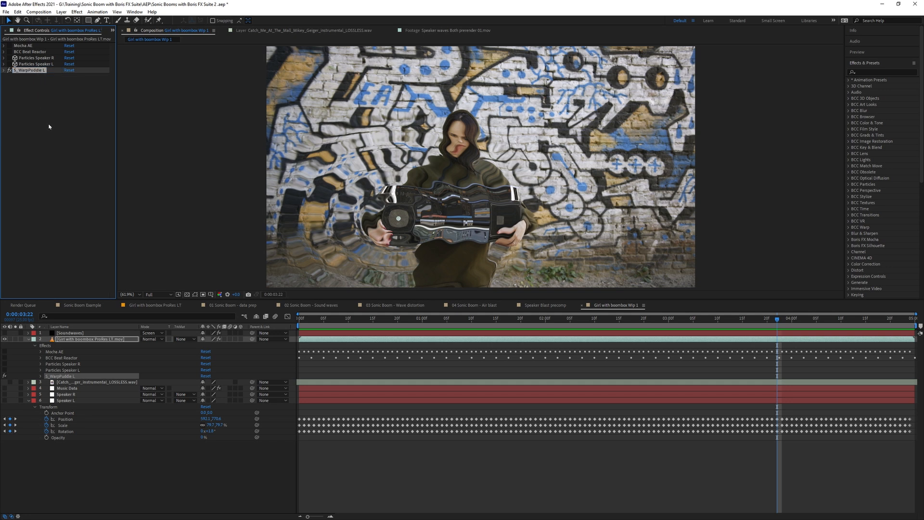
Duplicate S_WarpPuddle L as S_WarpPuddle R and link its Center XY to Speaker R's position.
click(18, 11)
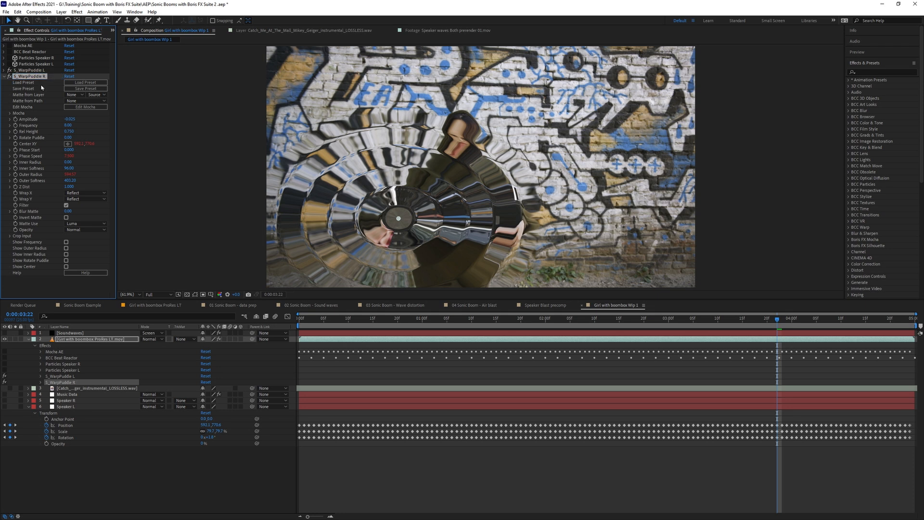
mouse_move(36, 151)
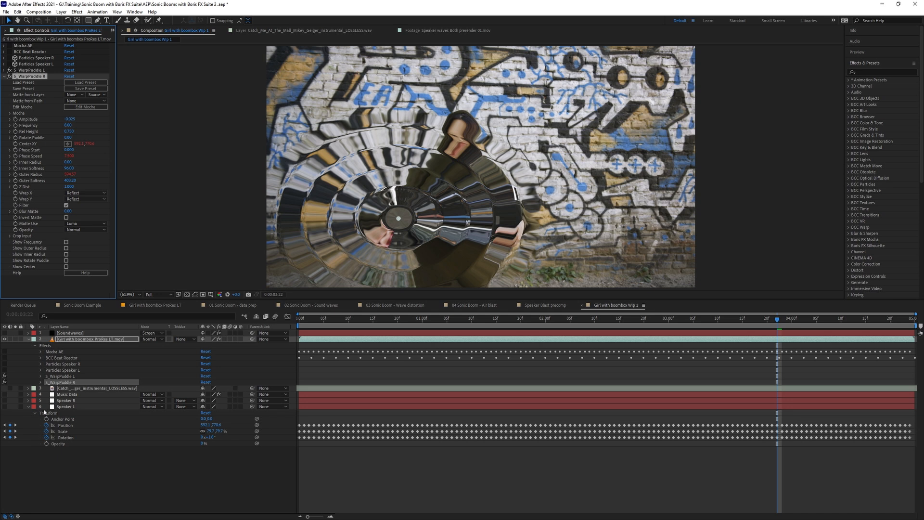
click(45, 406)
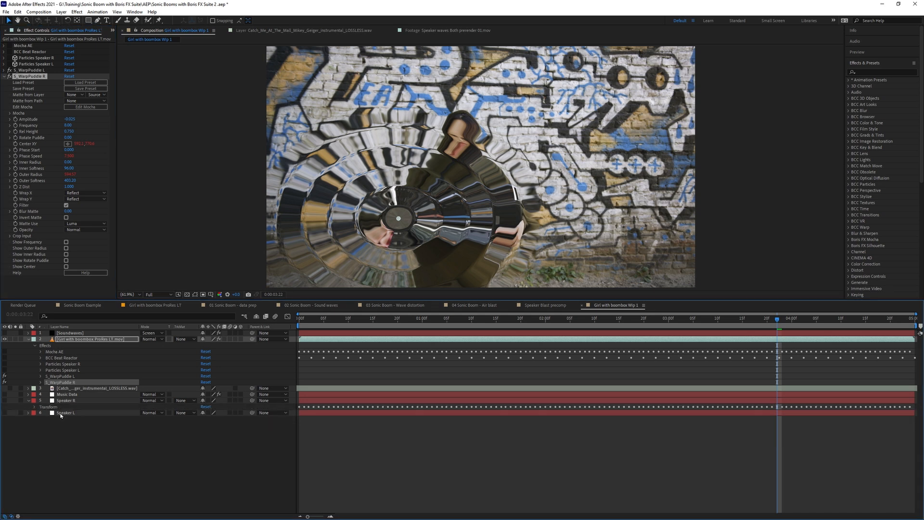
click(41, 406)
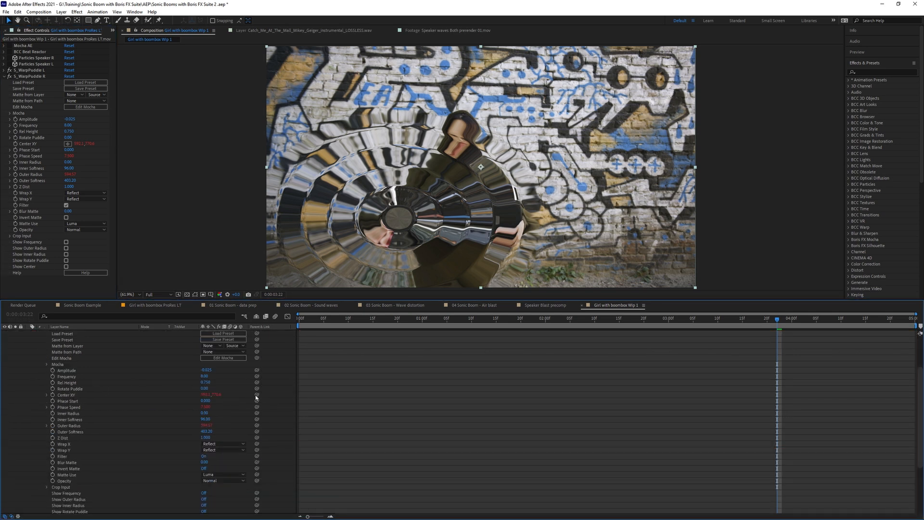
mouse_move(256, 394)
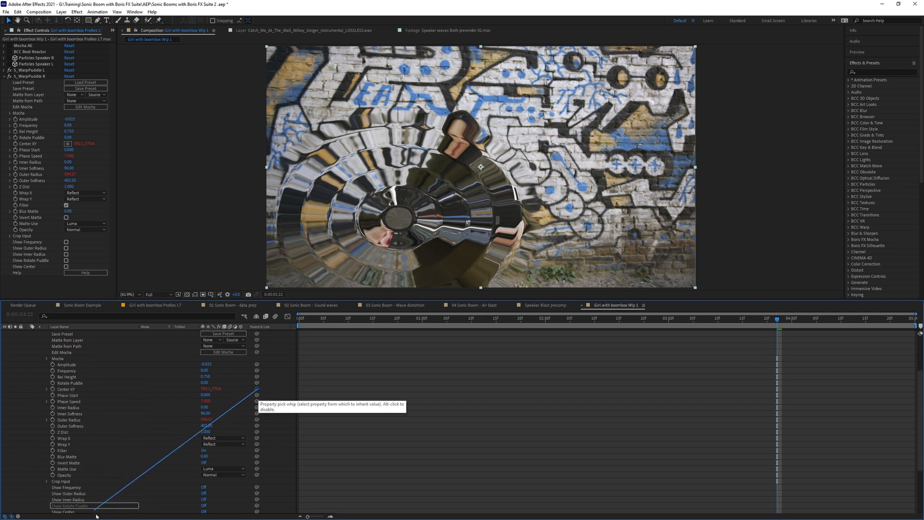
scroll(down, 3)
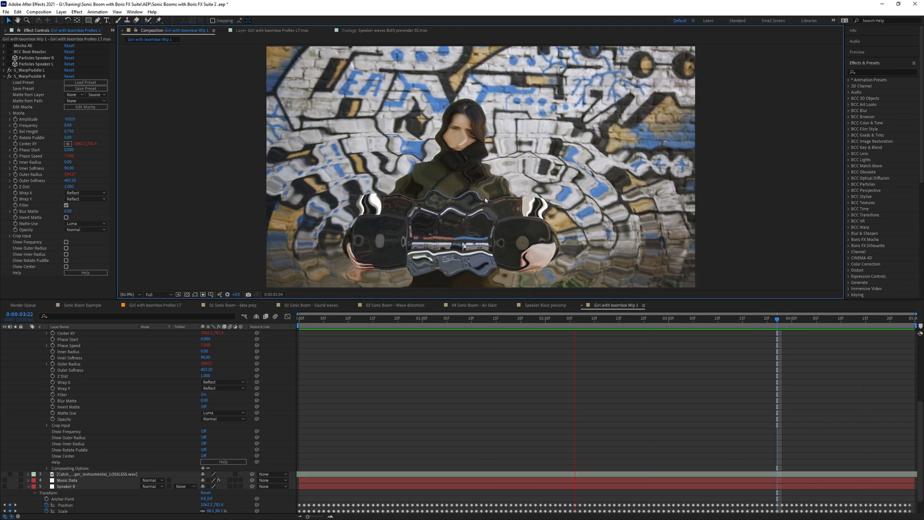
Check the ripple at two later moments and reveal Speaker R's keyframed position, scale and rotation.
click(820, 319)
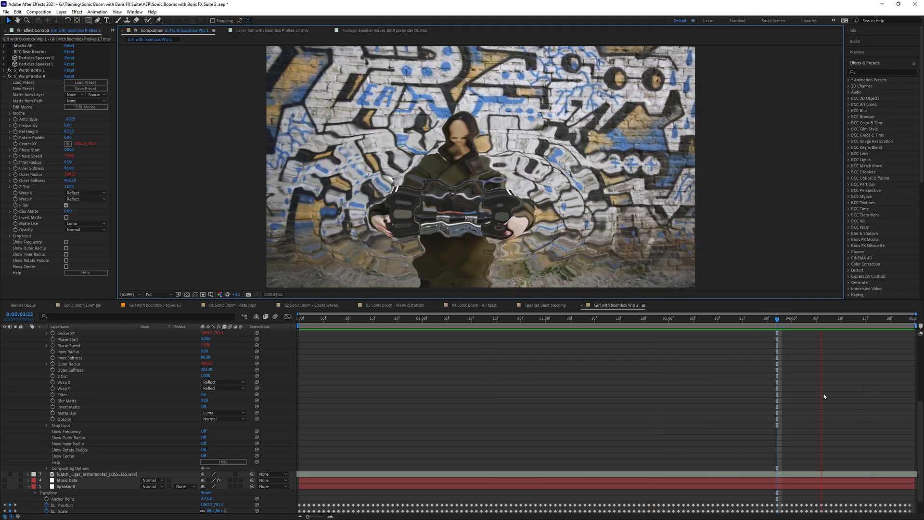
click(452, 318)
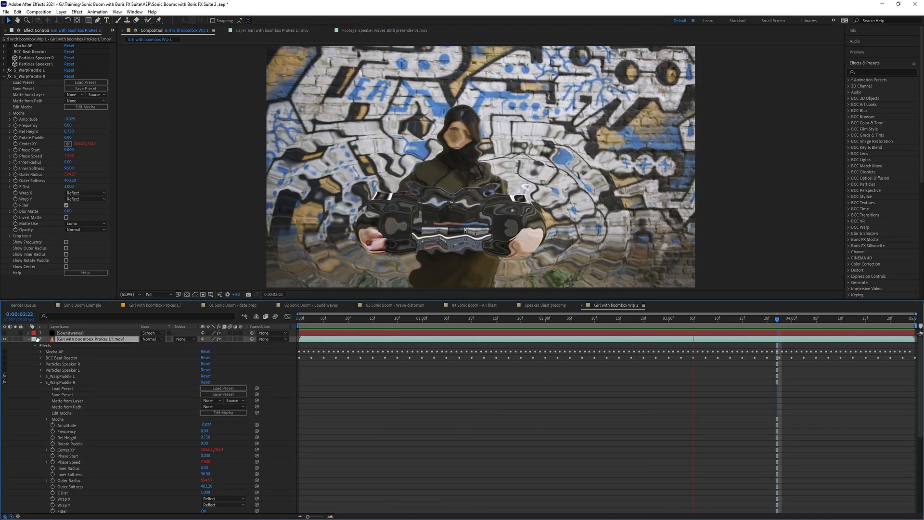
click(721, 317)
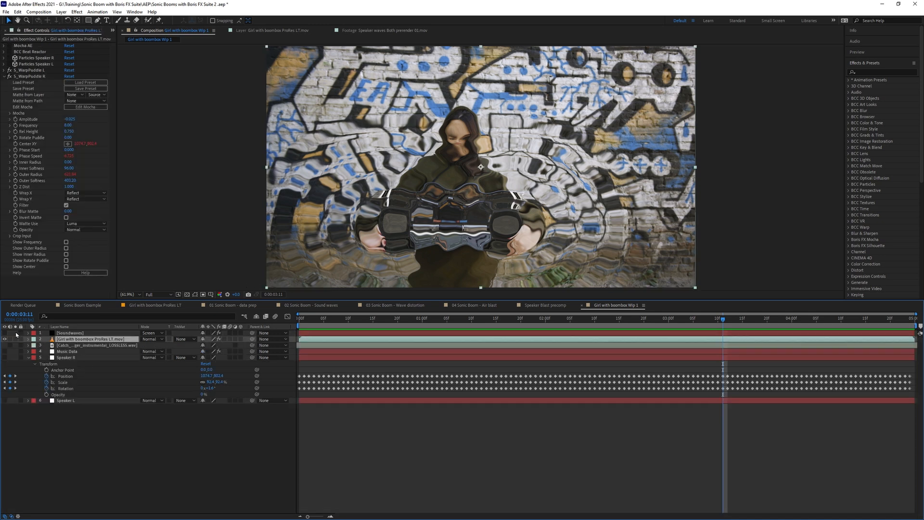
mouse_move(87, 356)
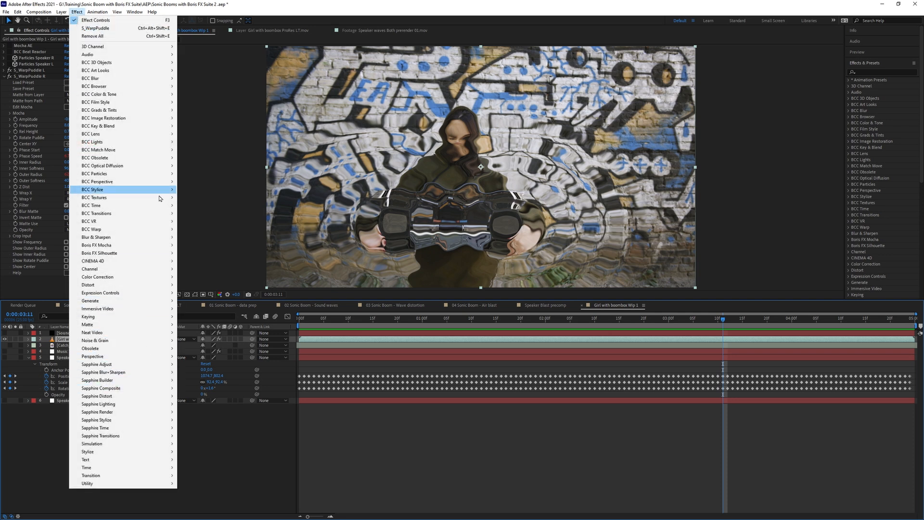
Matte S_WarpPuddle R from the Soundwaves layer using its Effects & Masks.
click(248, 485)
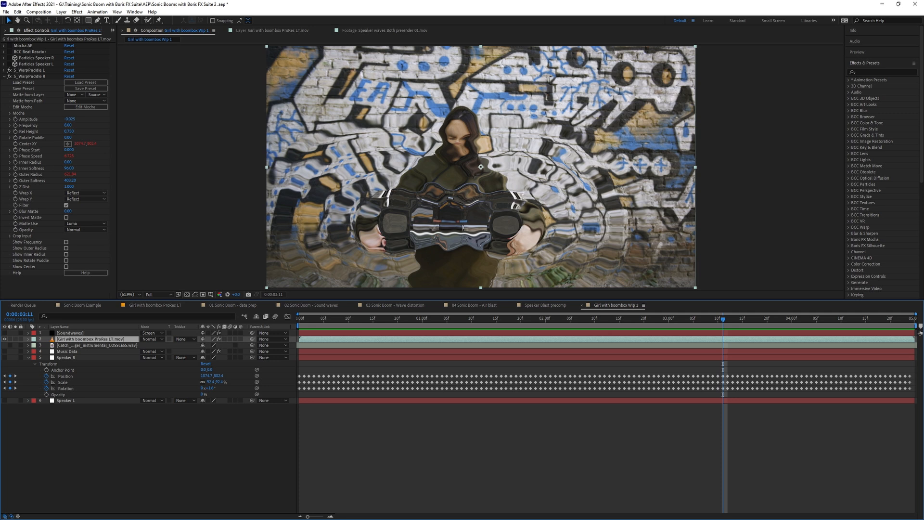
mouse_move(48, 98)
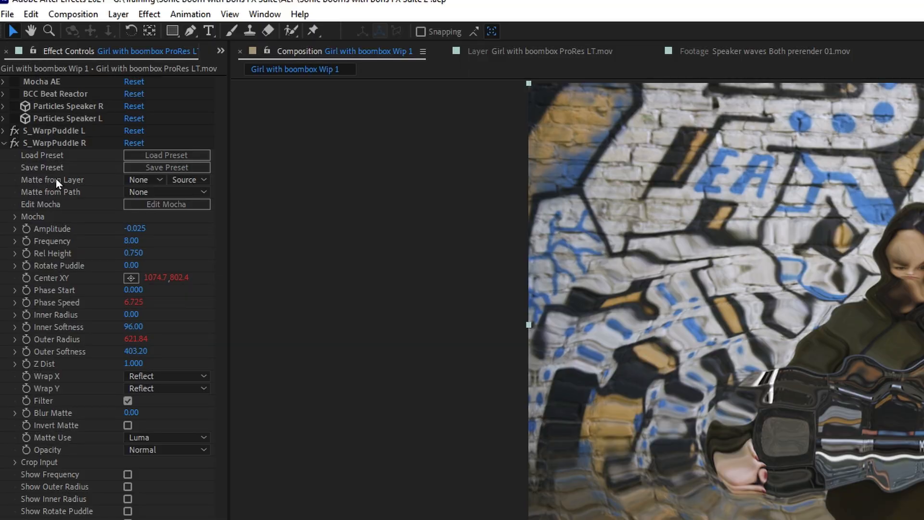
mouse_move(113, 184)
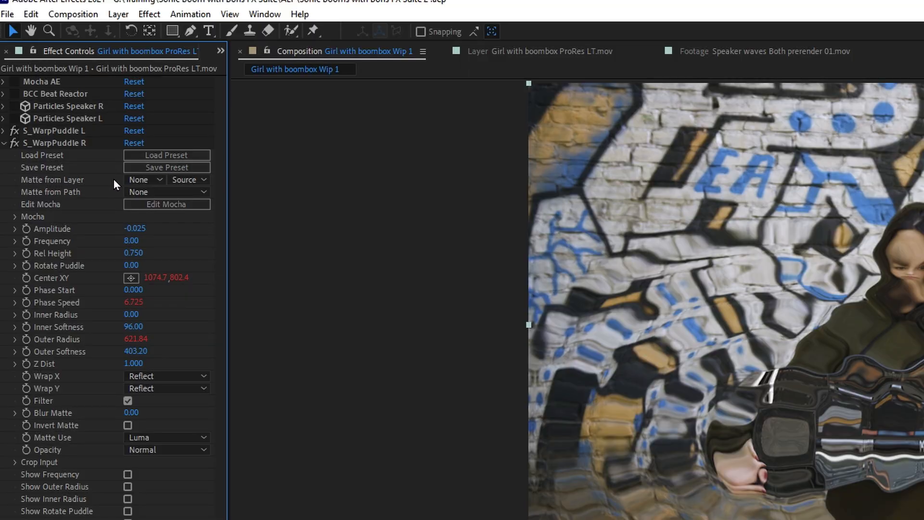
click(145, 179)
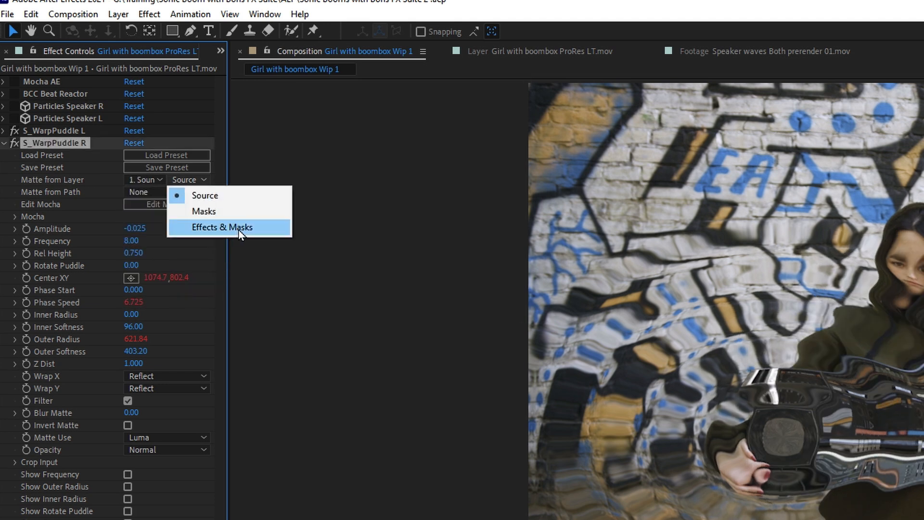
click(222, 227)
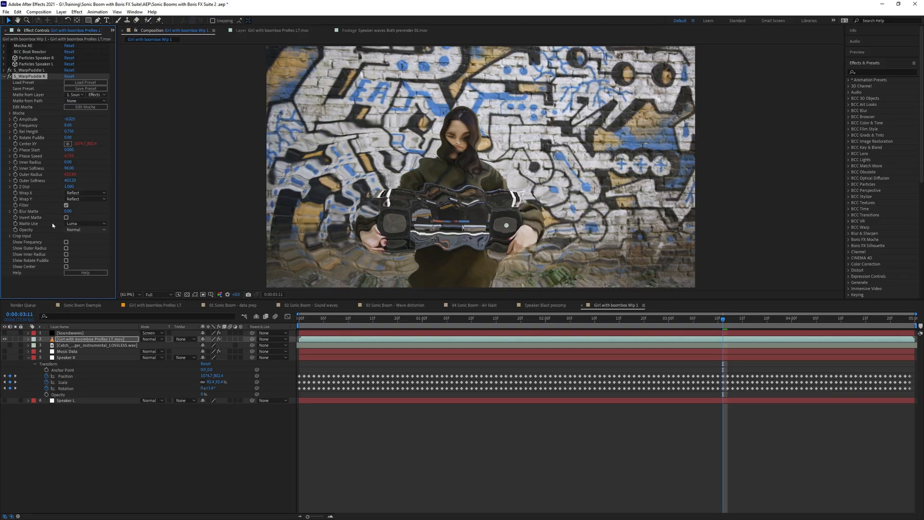
mouse_move(81, 225)
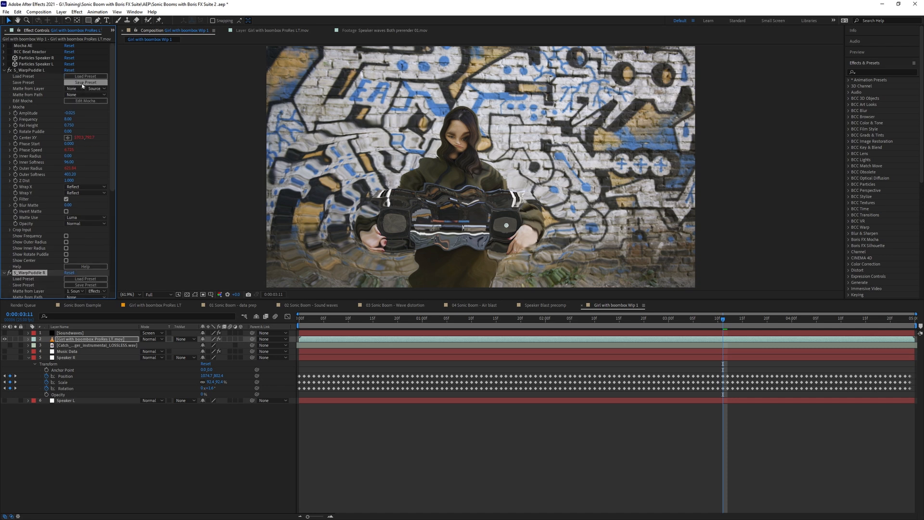
Matte S_WarpPuddle L from Soundwaves as well and preview the matted ripples.
click(86, 88)
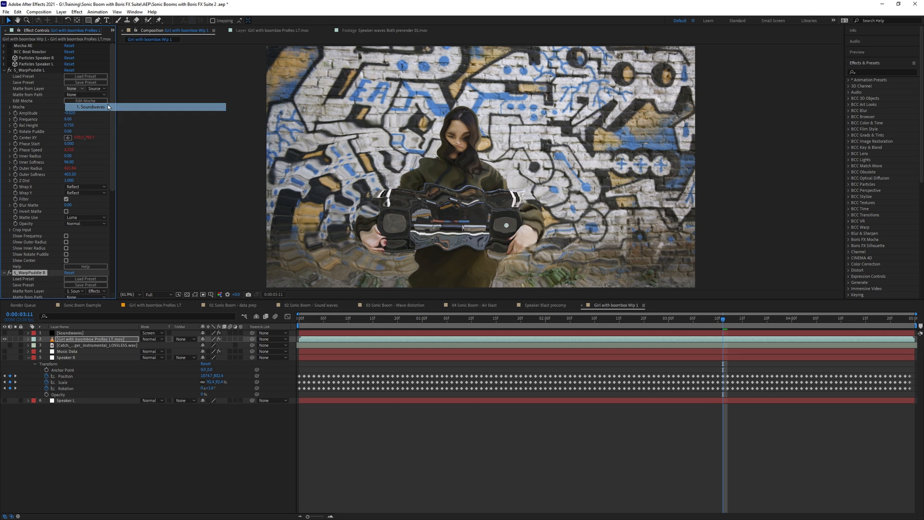
click(92, 106)
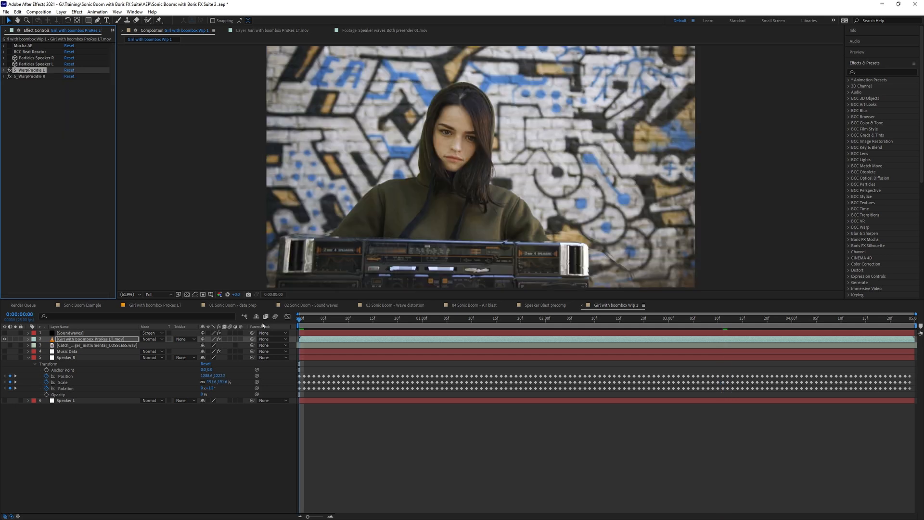
click(810, 319)
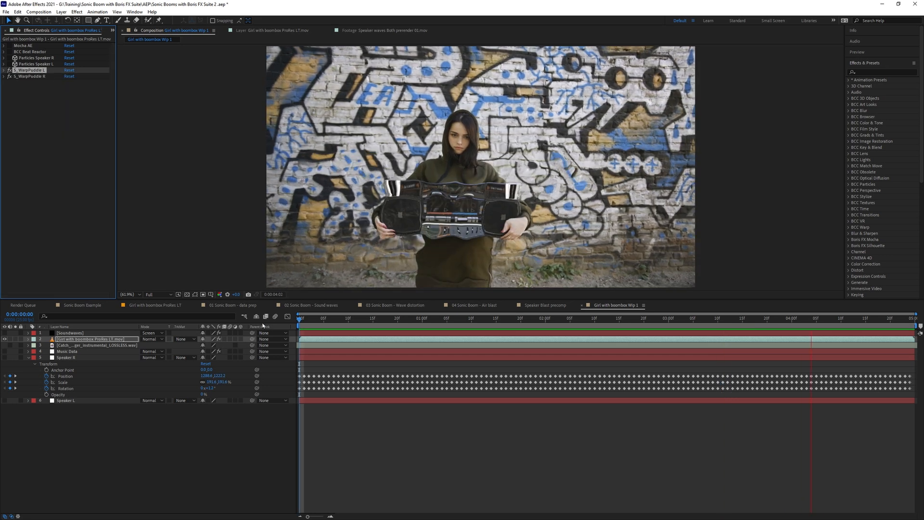
click(442, 317)
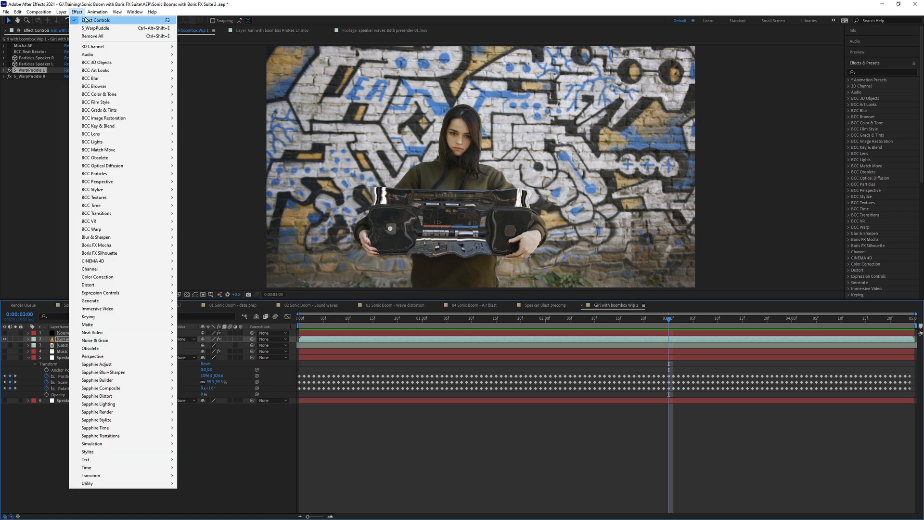
mouse_move(96, 395)
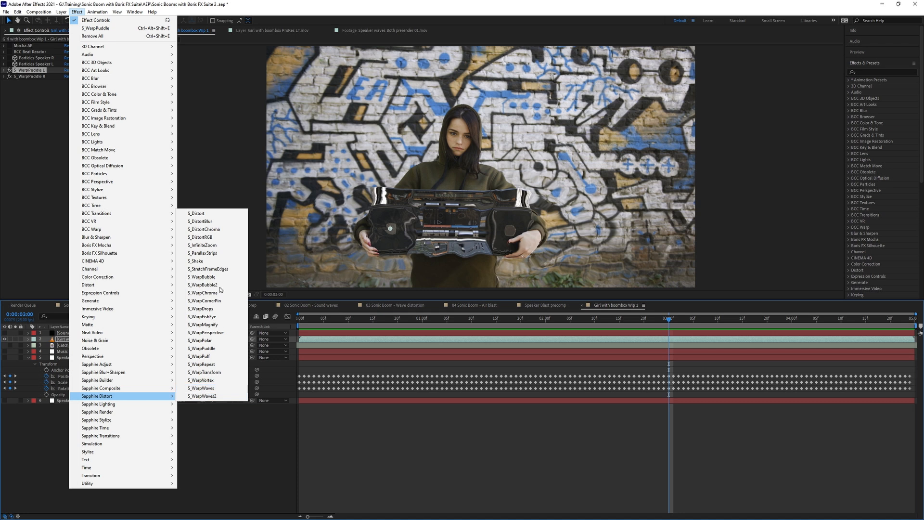
Add S_DistortChroma to the footage with a stronger negative Amount, matted by Soundwaves' Effects & Masks.
click(199, 229)
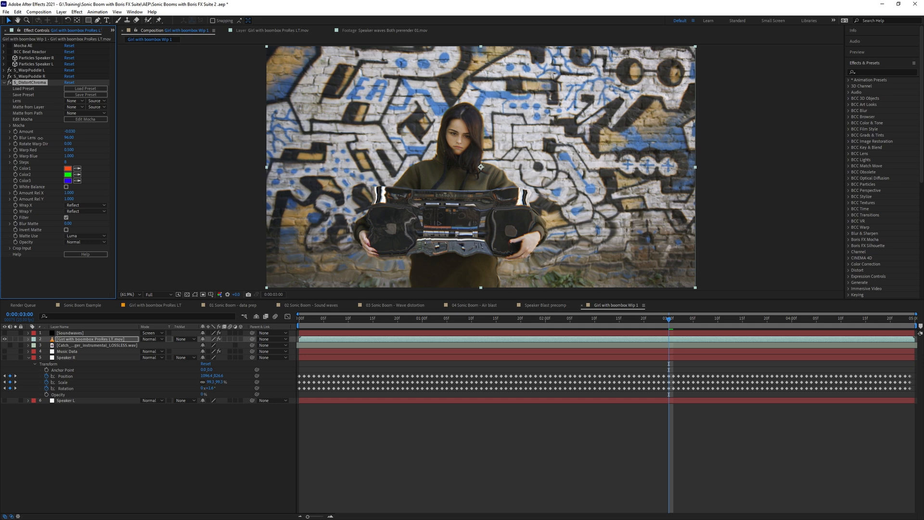
drag(70, 131, 69, 130)
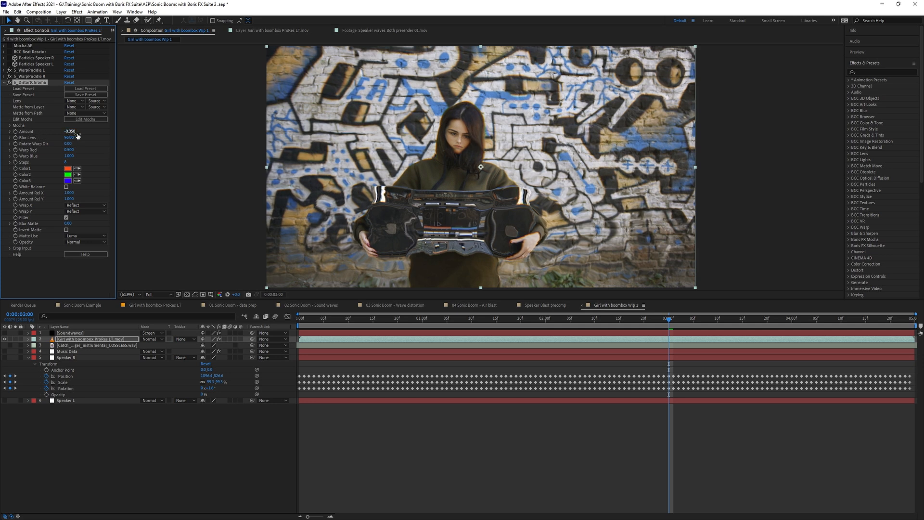
click(73, 107)
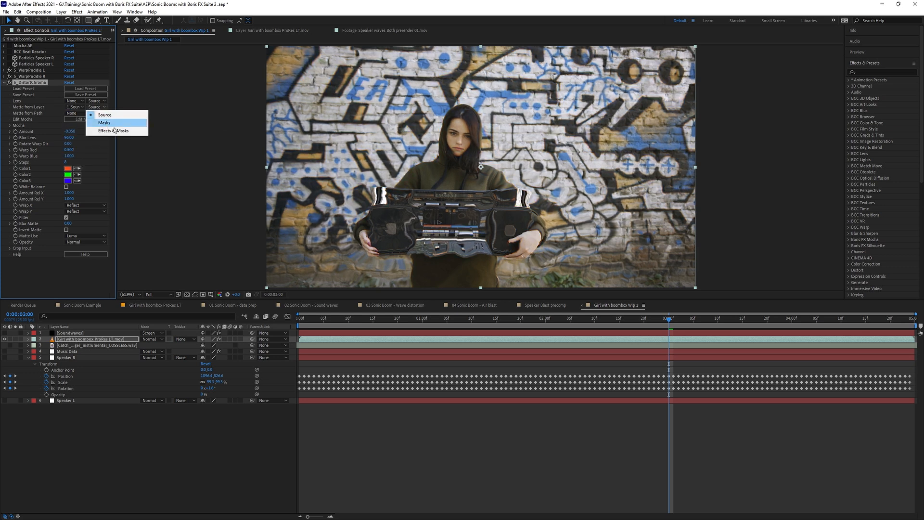
click(114, 129)
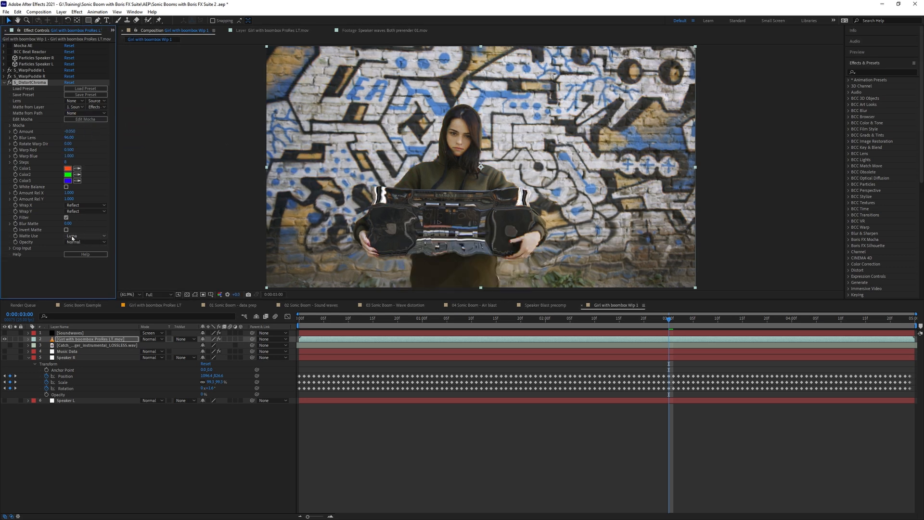
click(5, 82)
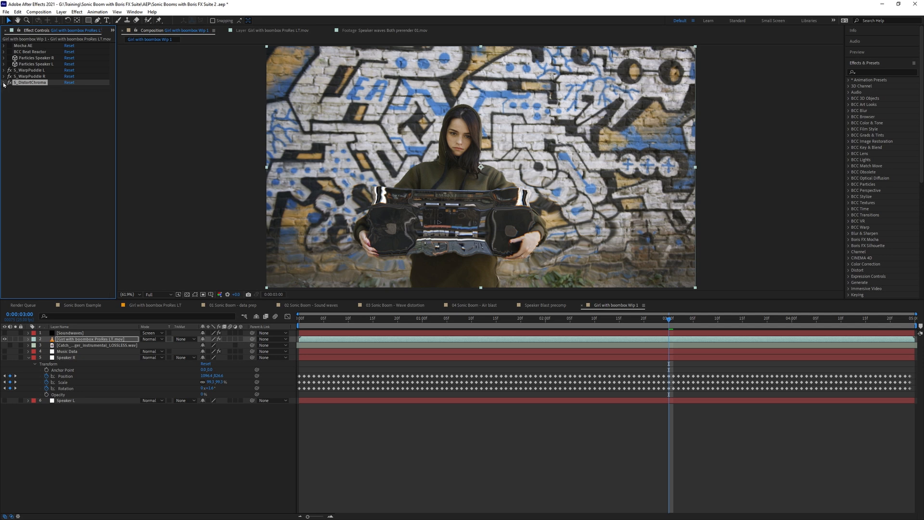
click(413, 326)
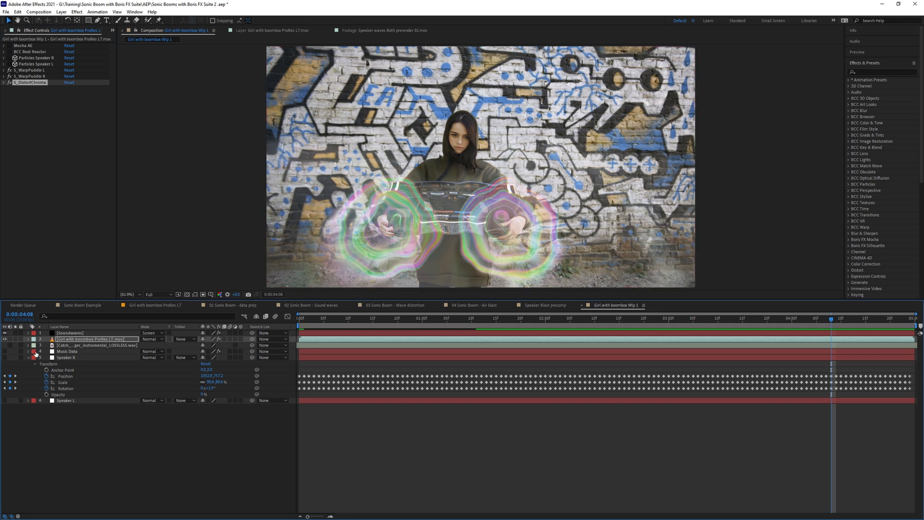
Enable the S_WarpPuddle effects on the footage and bring up the Soundwaves layer's Effect Controls.
click(530, 317)
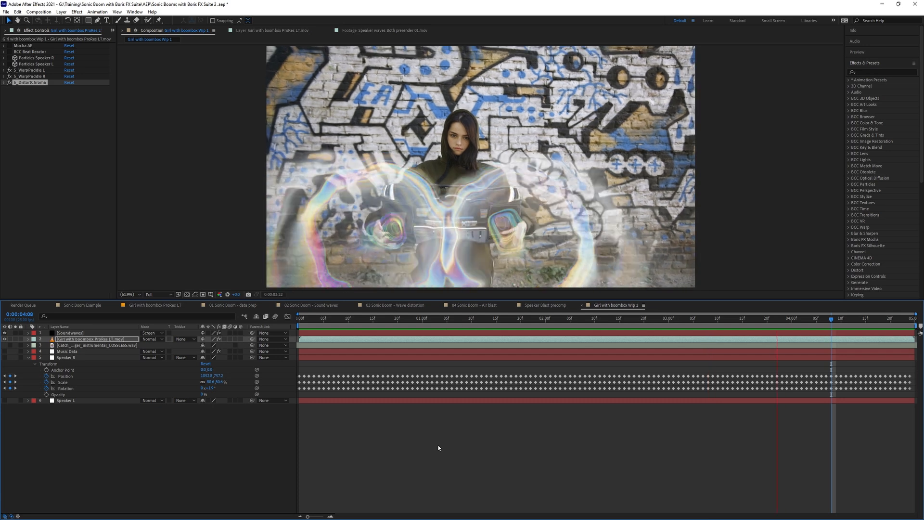
click(406, 318)
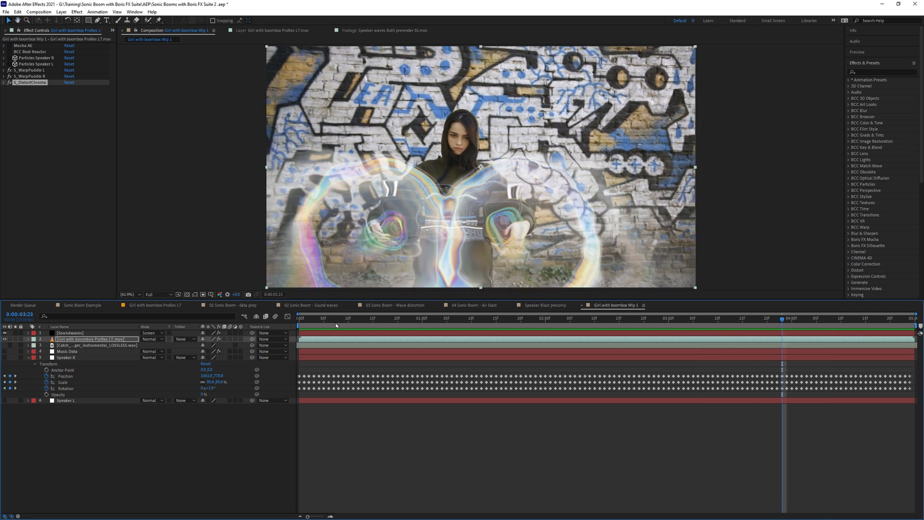
click(70, 333)
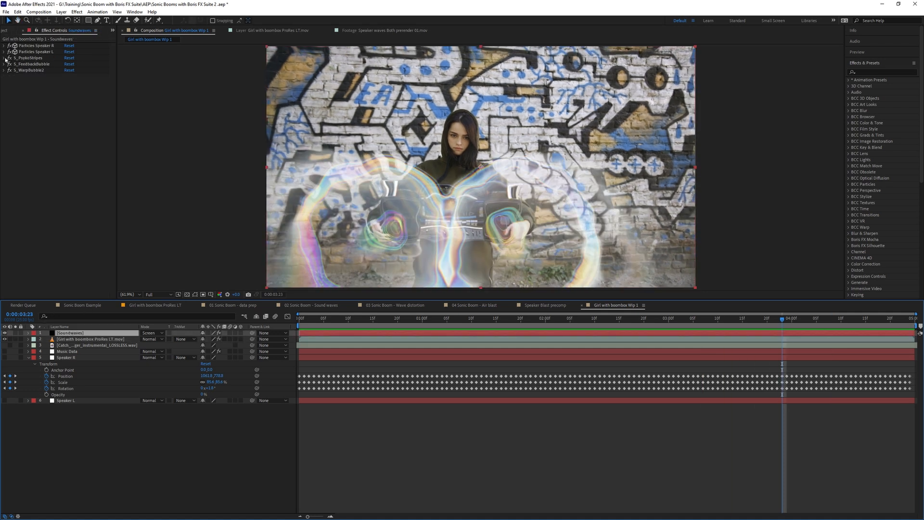
Expand S_PsykoStripes on Soundwaves and play the composition to review the swelling ripple distortions.
click(4, 58)
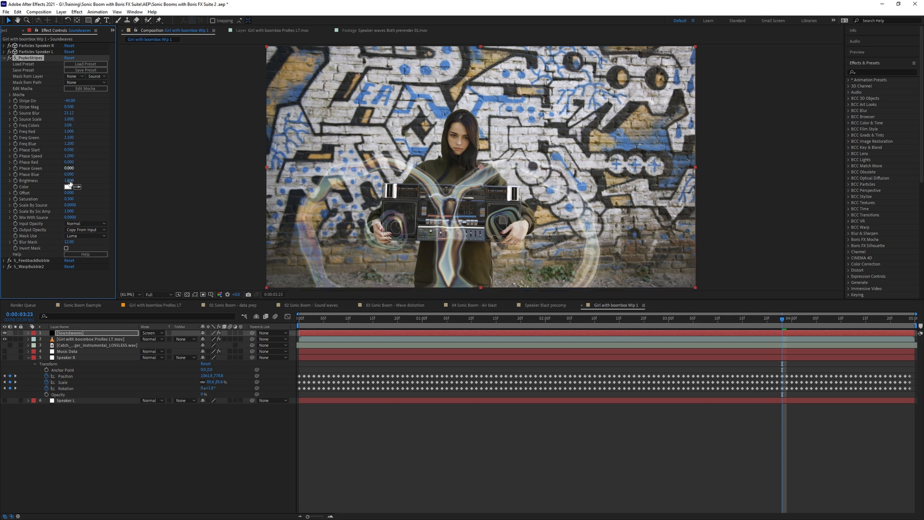
click(68, 180)
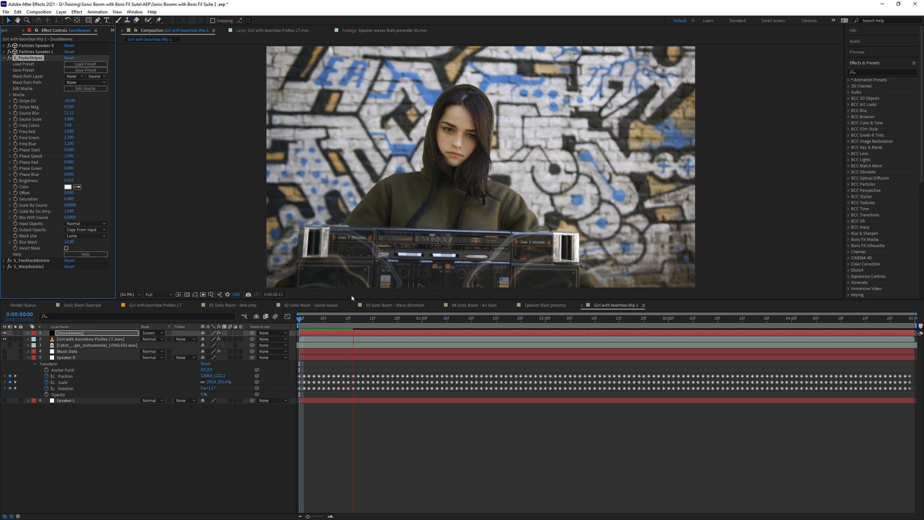
click(400, 318)
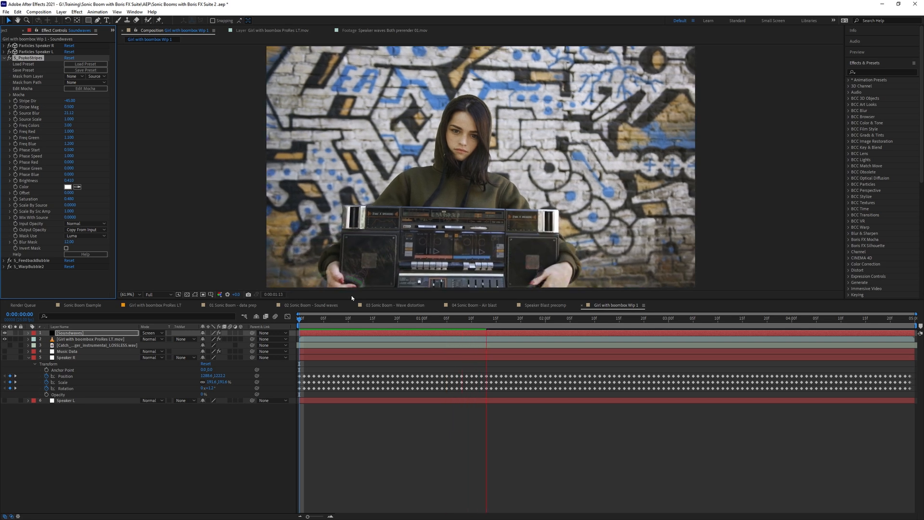
click(526, 319)
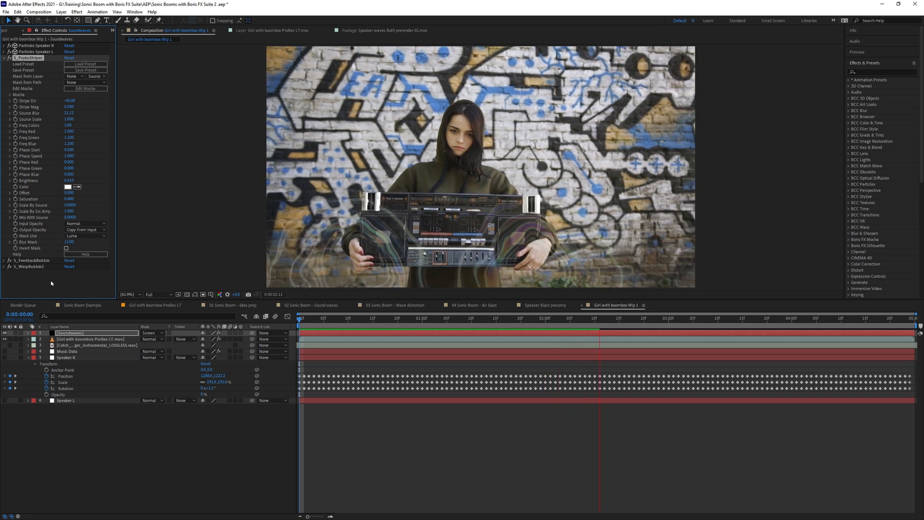
click(644, 318)
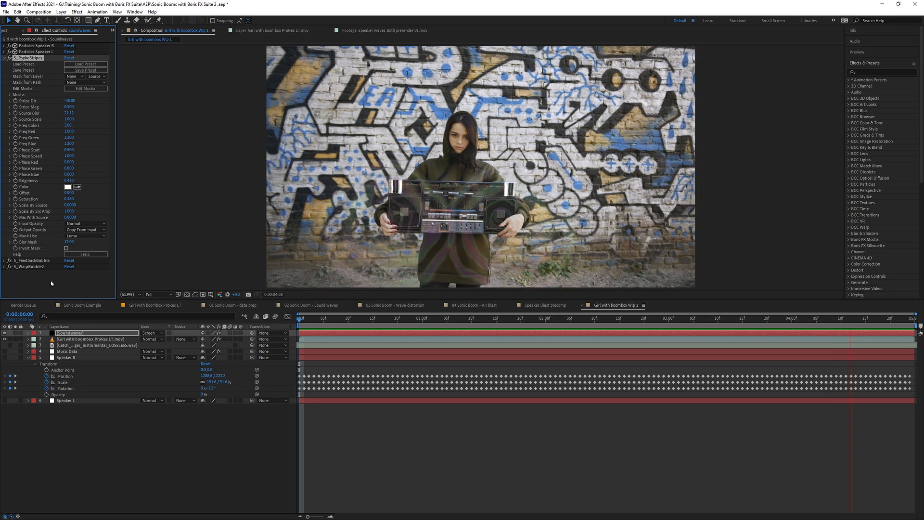
click(480, 316)
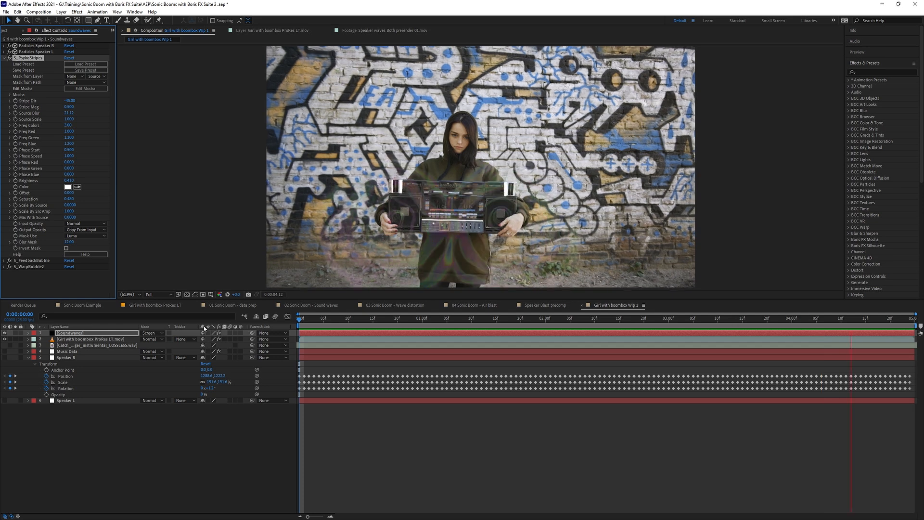
click(480, 318)
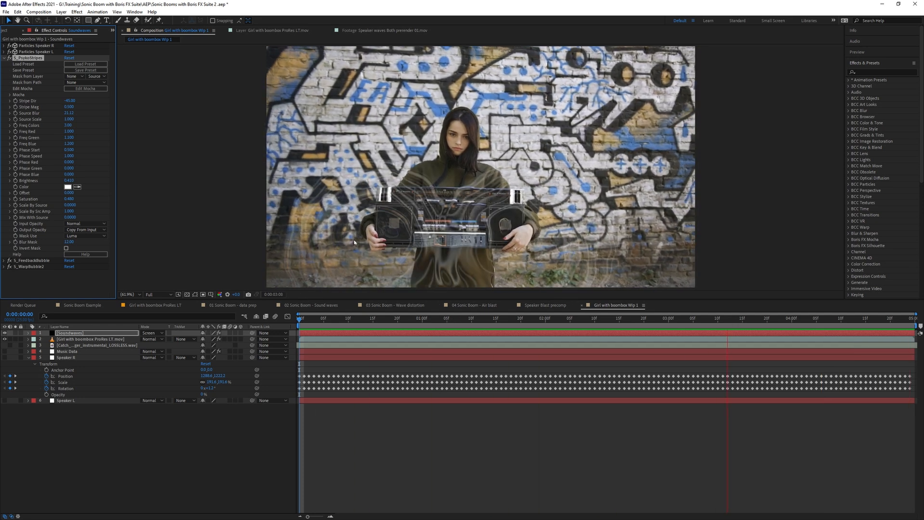
click(356, 319)
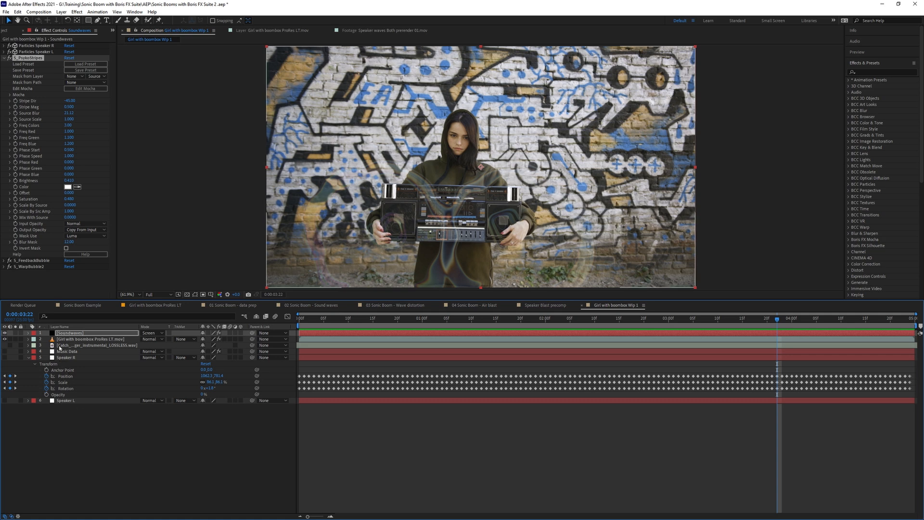
Link Particles Speaker L's Number to the Music Data slider via an expression, adding 1.
click(92, 339)
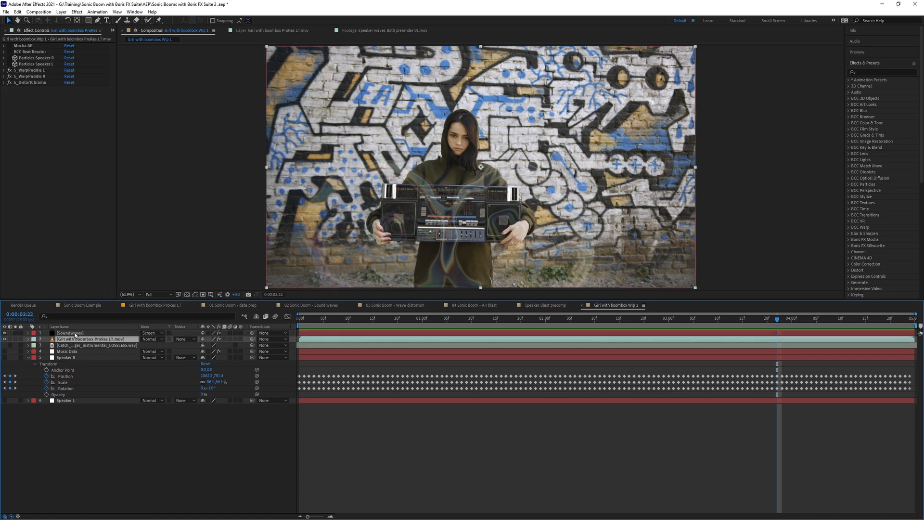
click(68, 332)
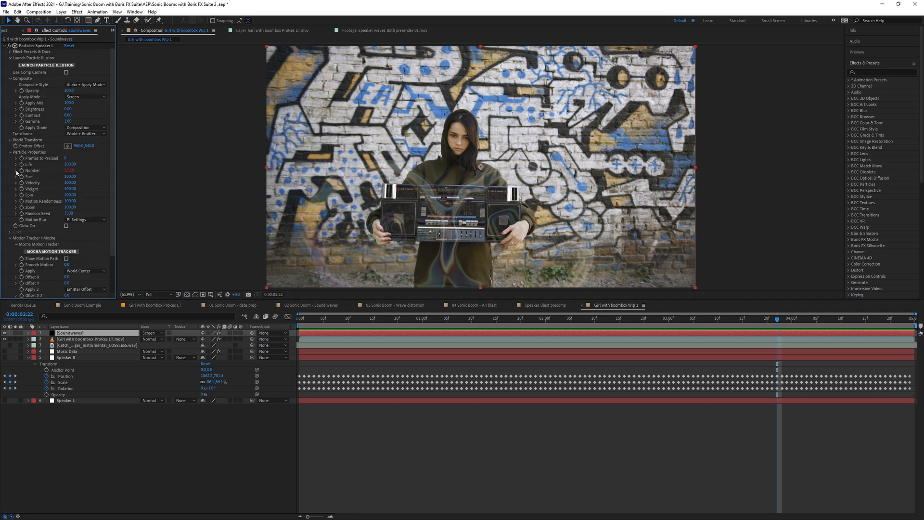
right_click(30, 170)
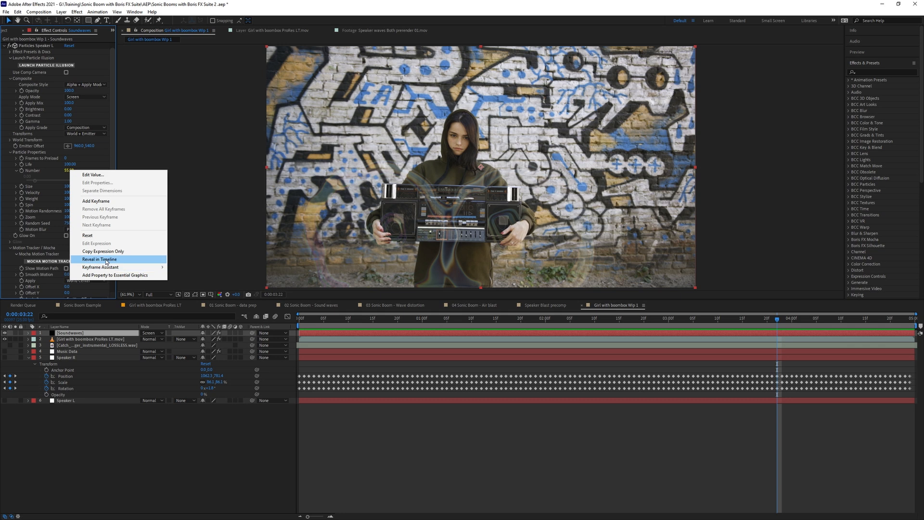
click(98, 259)
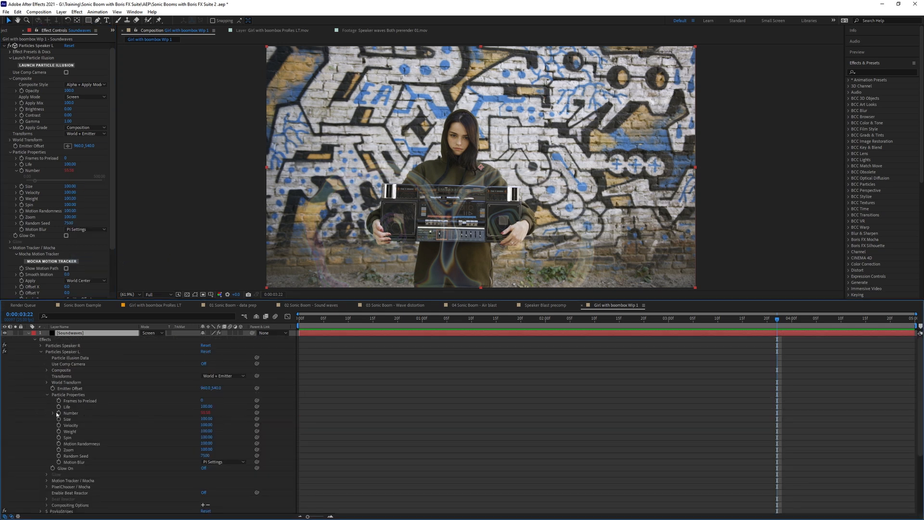
click(51, 413)
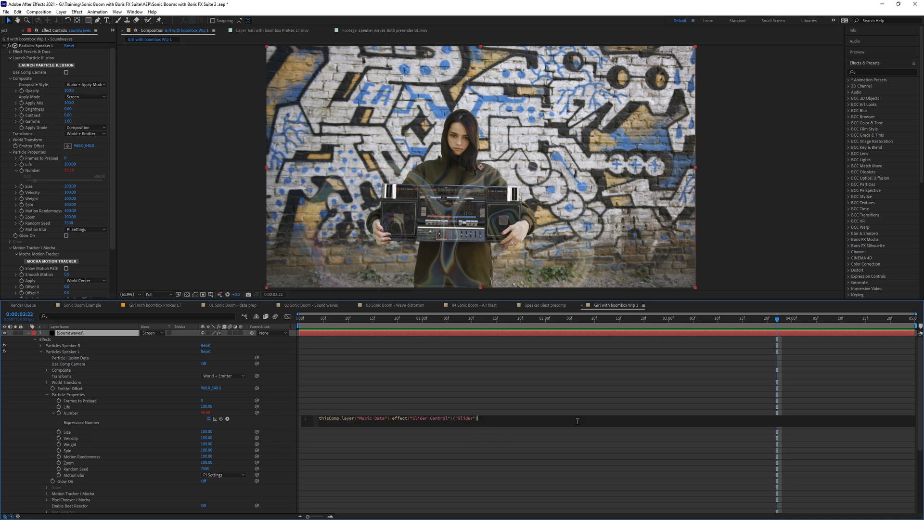
text(+1.)
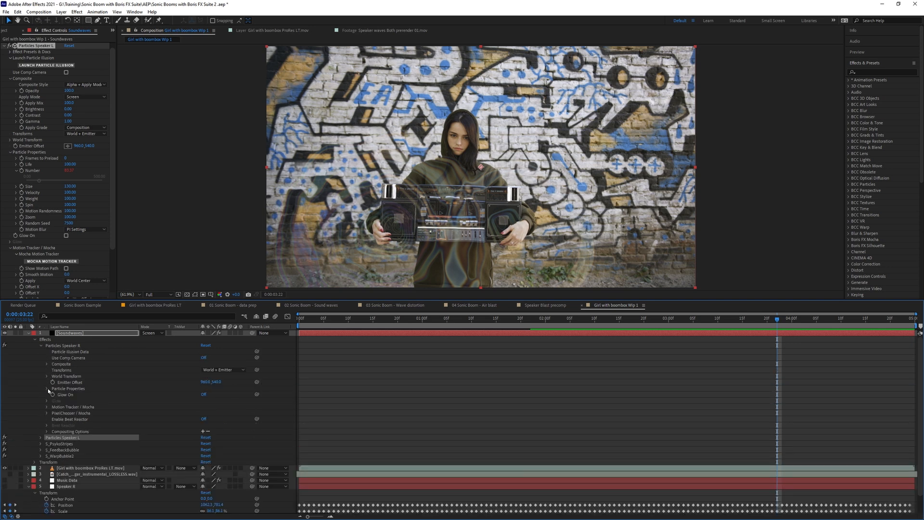
Link Particles Speaker R's Number to the Music Data slider expression multiplied by 1.4.
click(47, 388)
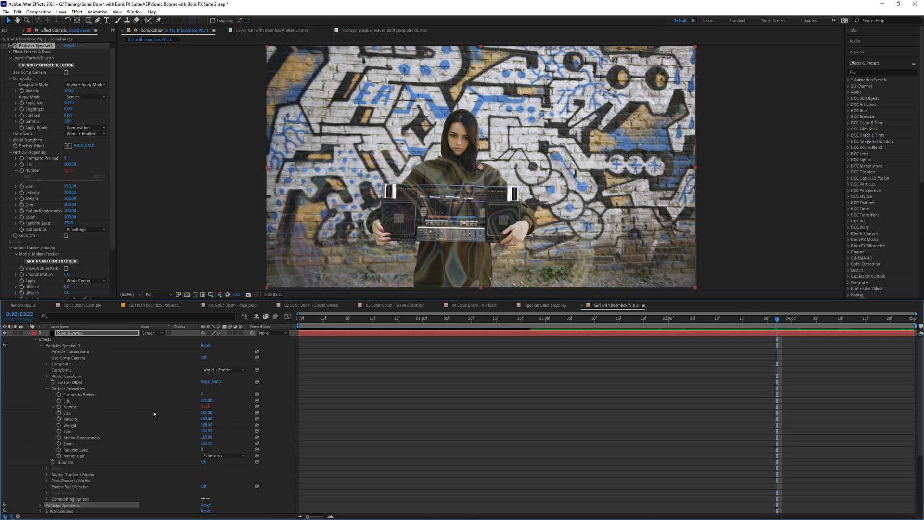
click(52, 406)
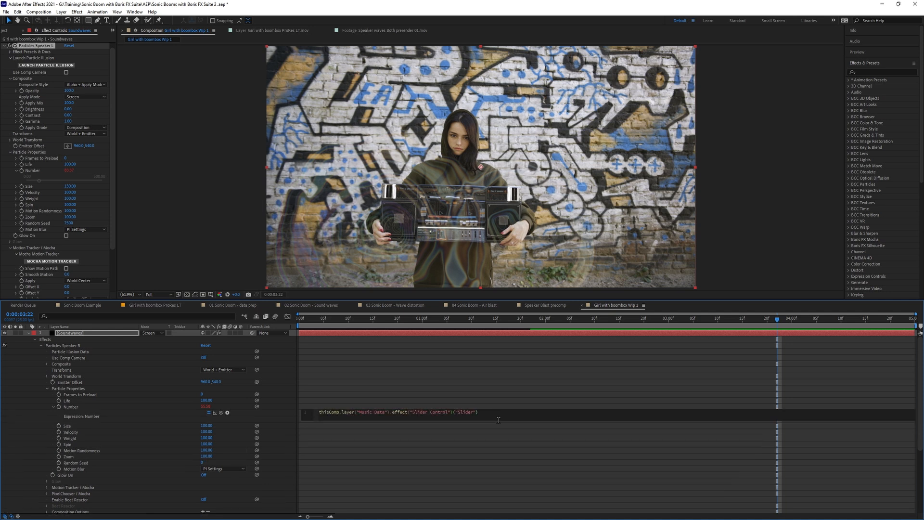
text(*1.4)
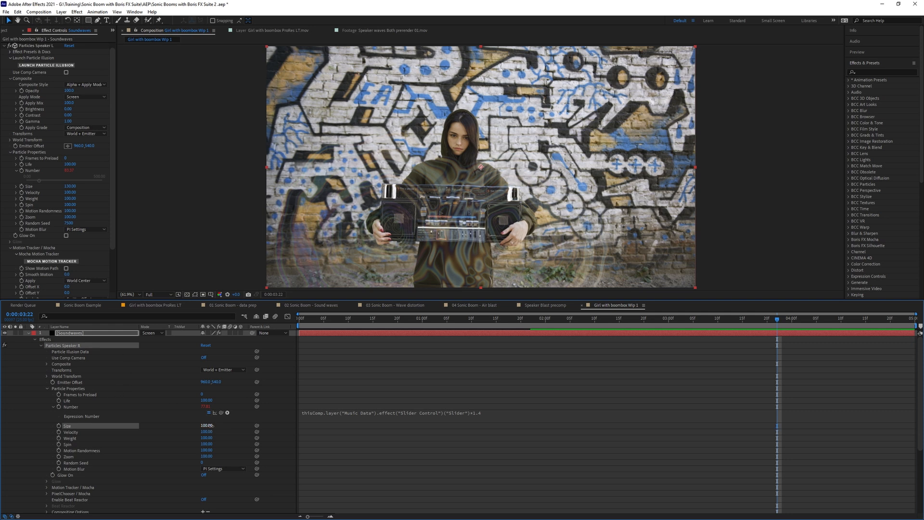
double_click(207, 425)
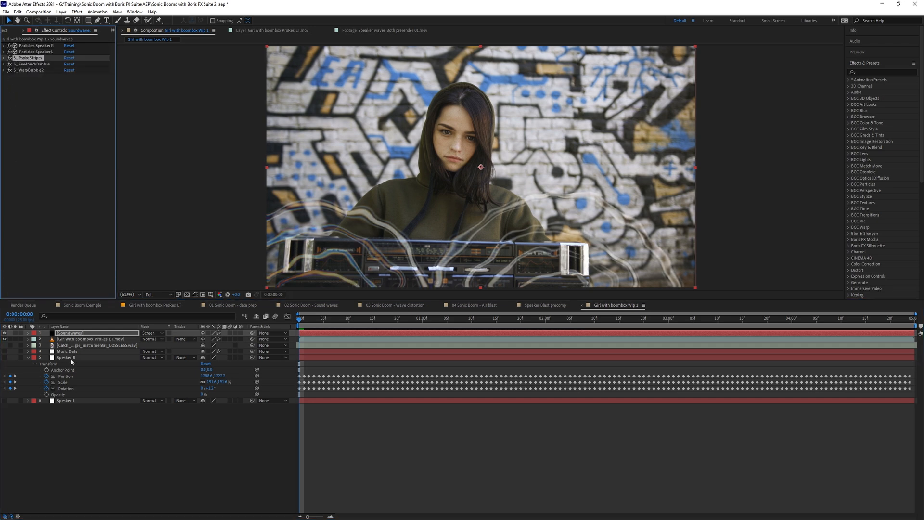
mouse_move(157, 294)
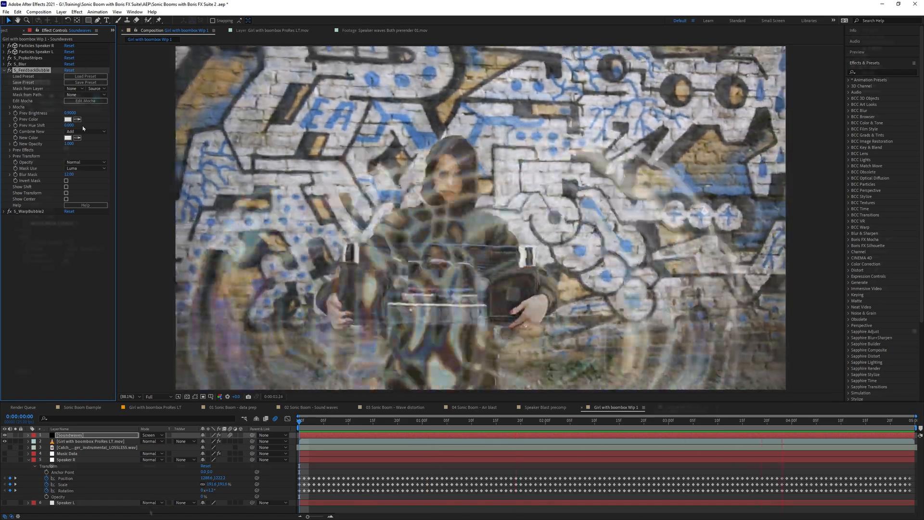
Switch to Girl with boombox Wip 2 and expand BCC Fast Lens Blur's PixelChooser / Mocha section.
click(683, 407)
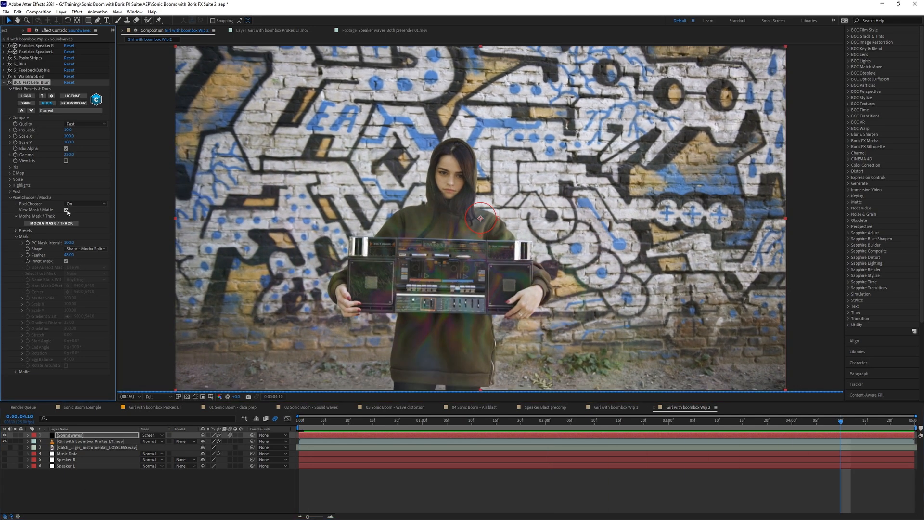
Turn on View Mask / Matte to show the lens blur's mask in the viewer.
click(66, 210)
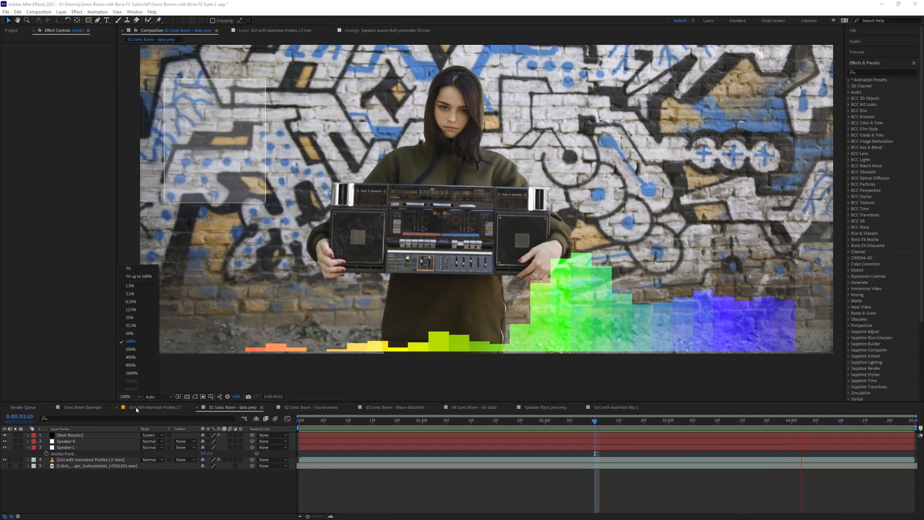
Fit the 01 Sonic Boom data prep composition, with its coloured audio bars, to the viewer.
click(128, 269)
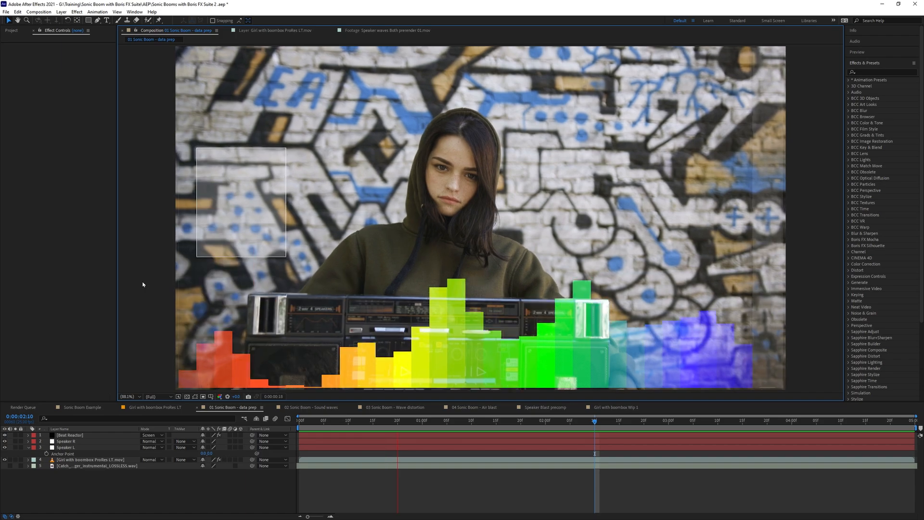